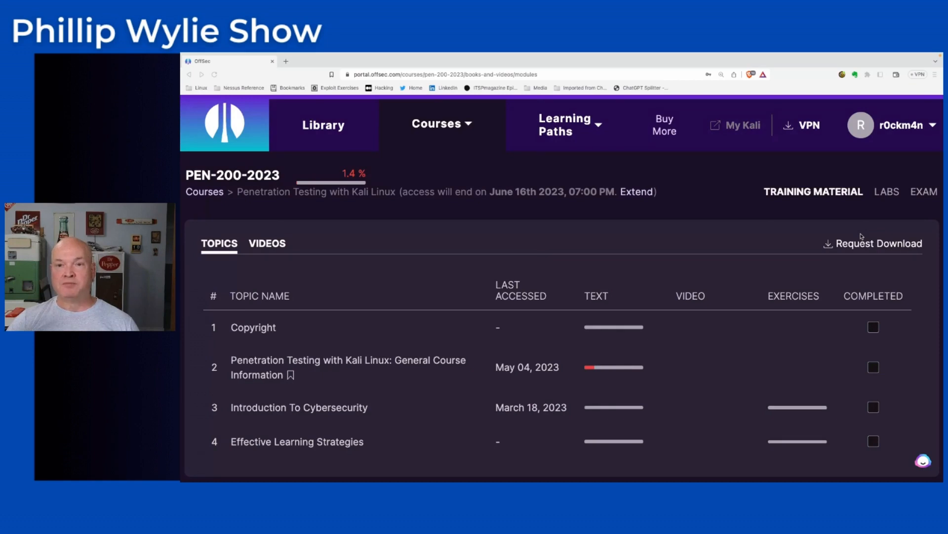
pyautogui.moveTo(349, 279)
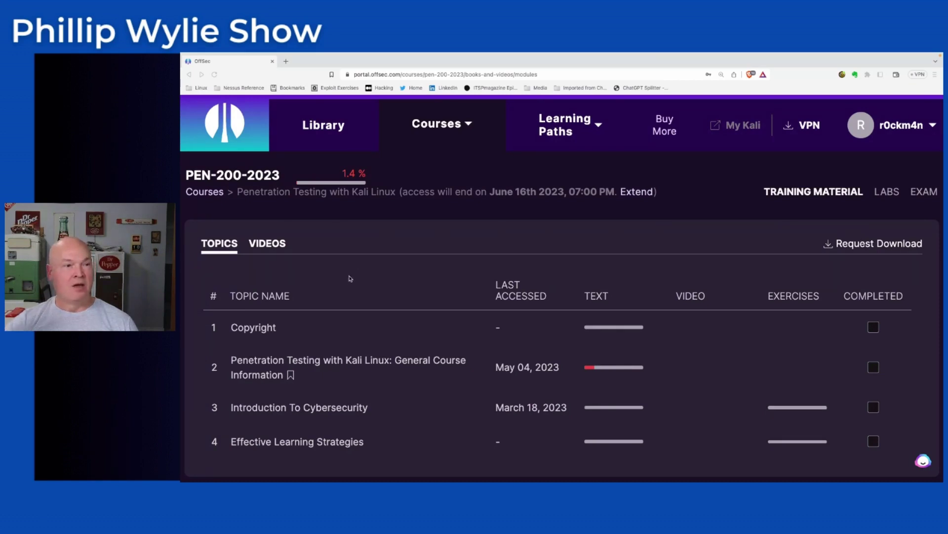
# Step: Scroll down through the PEN-200-2023 topics list, reviewing each topic's progress
pyautogui.scroll(-3)
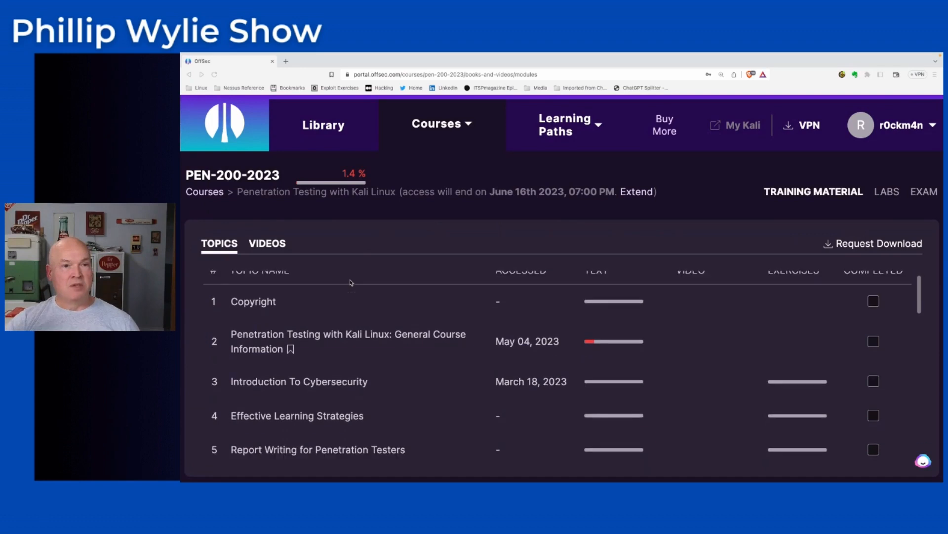
pyautogui.scroll(3)
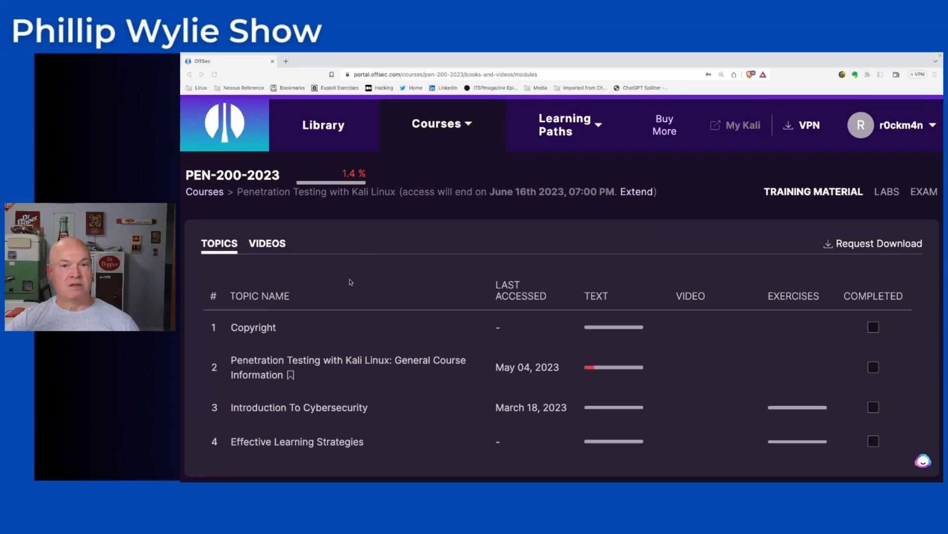
pyautogui.moveTo(365, 296)
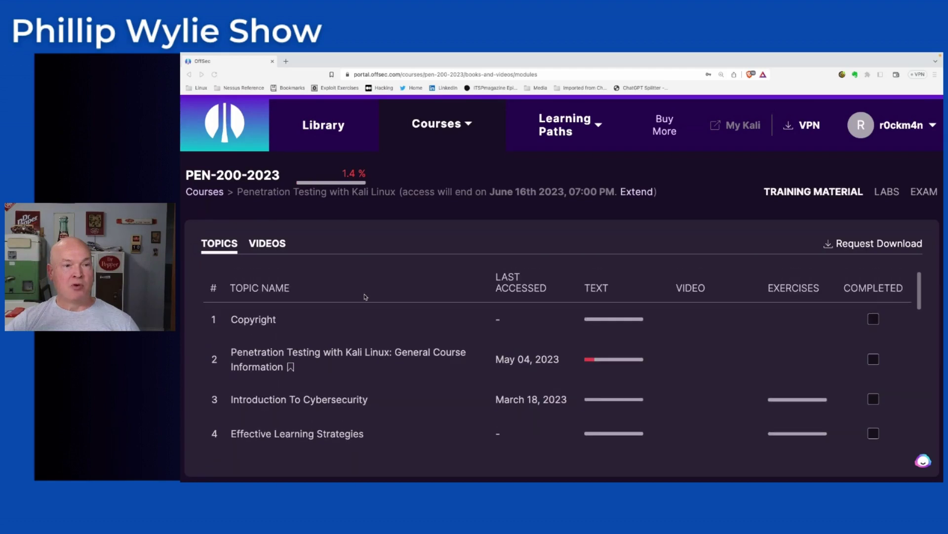
pyautogui.scroll(-3)
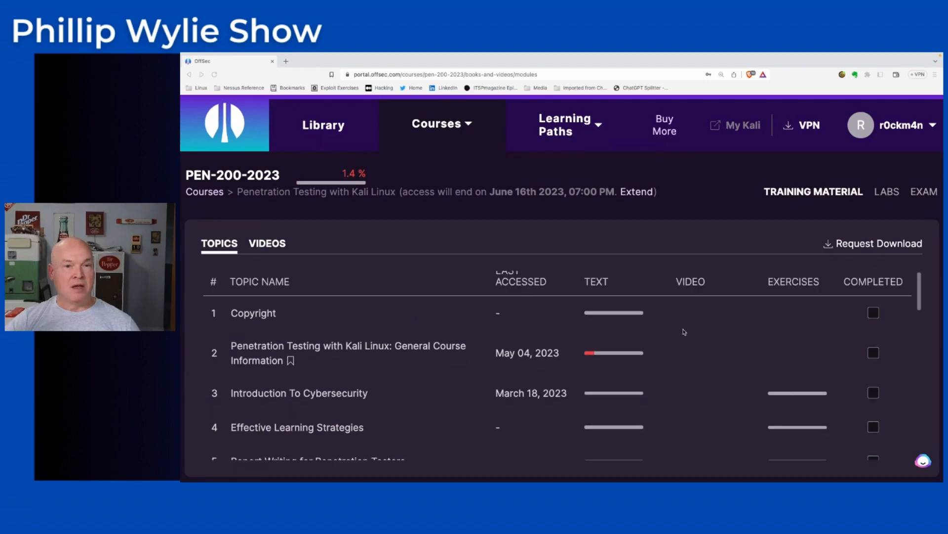
pyautogui.moveTo(724, 338)
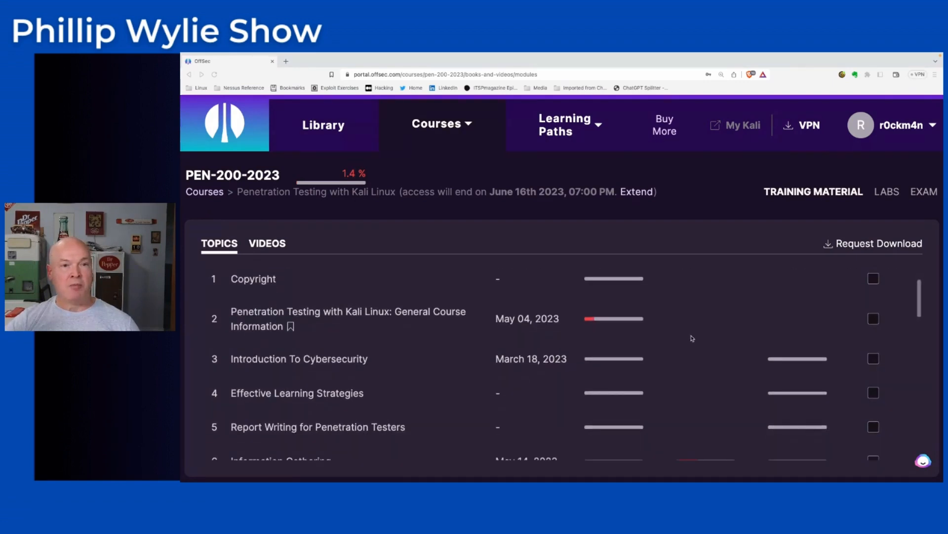
pyautogui.scroll(-3)
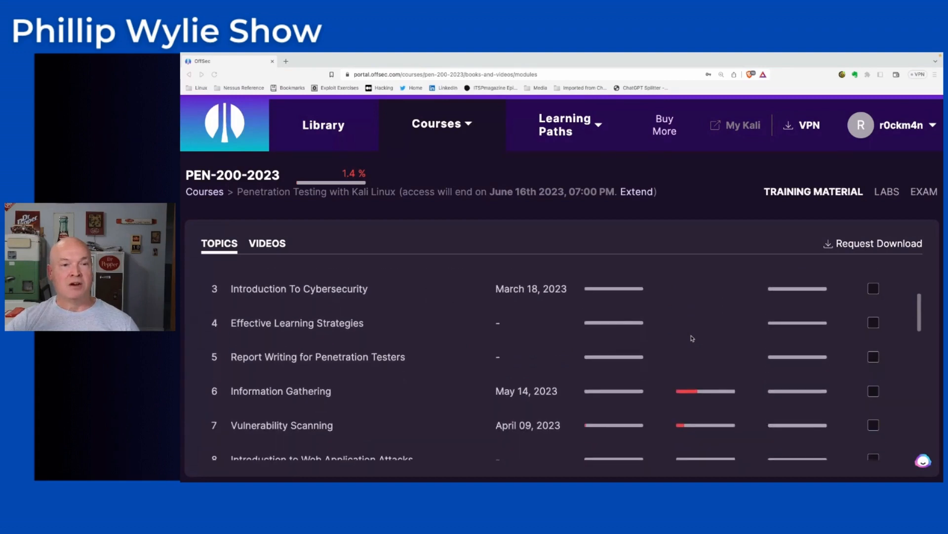
pyautogui.scroll(3)
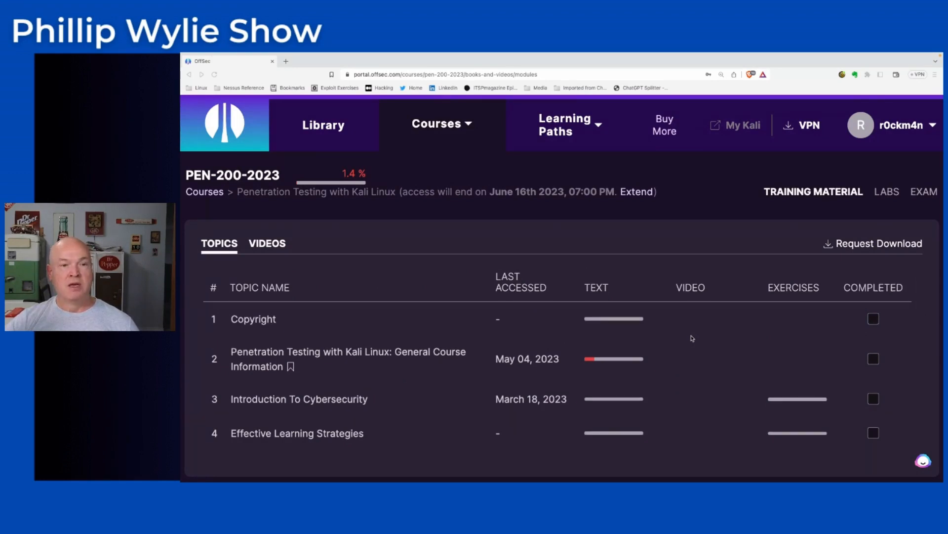
pyautogui.moveTo(690, 336)
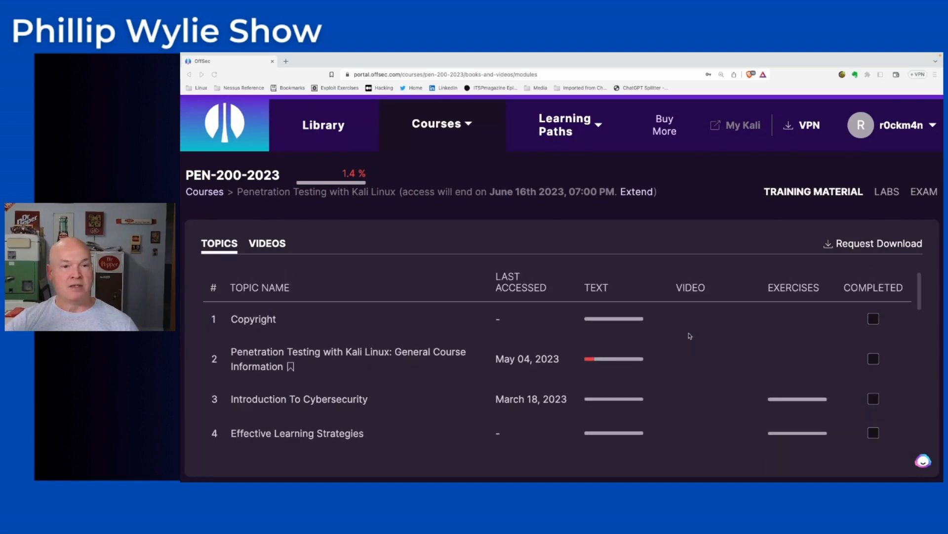
pyautogui.scroll(-3)
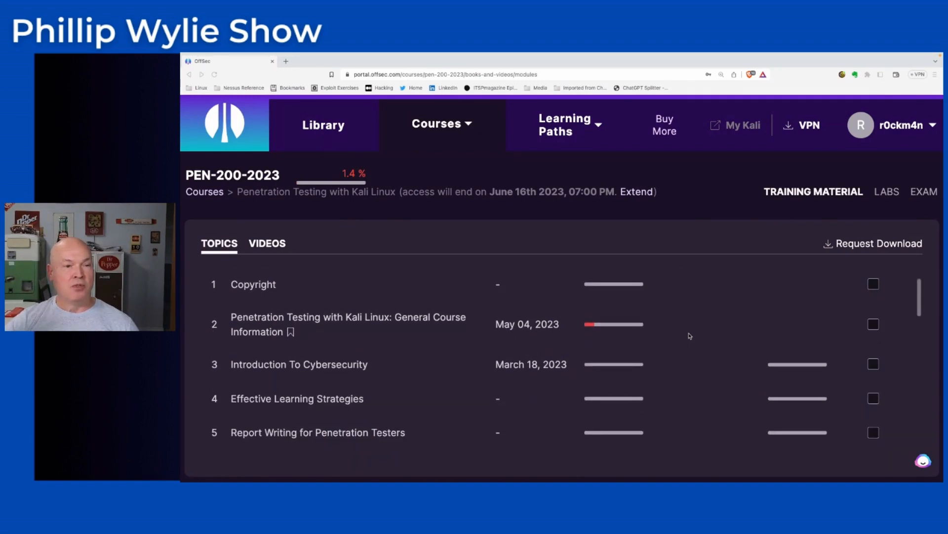
pyautogui.scroll(-3)
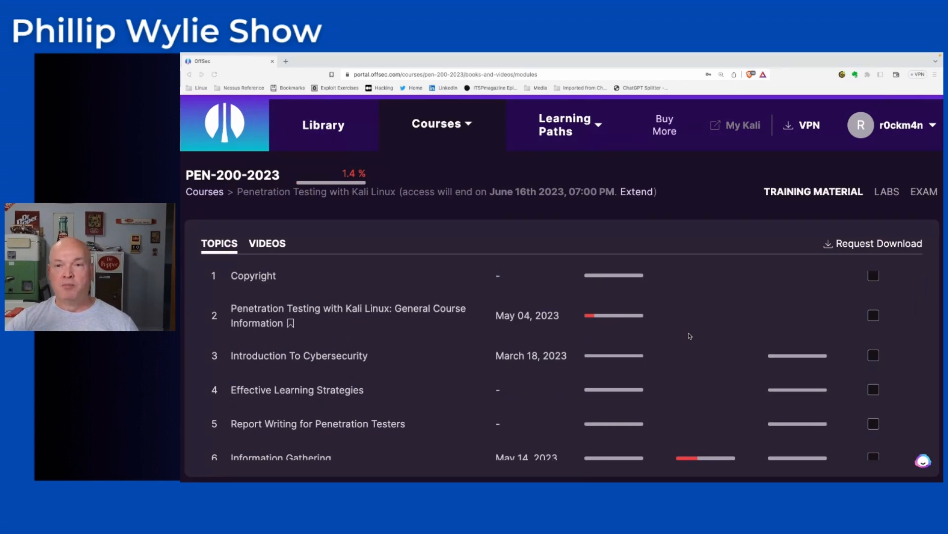
pyautogui.scroll(-3)
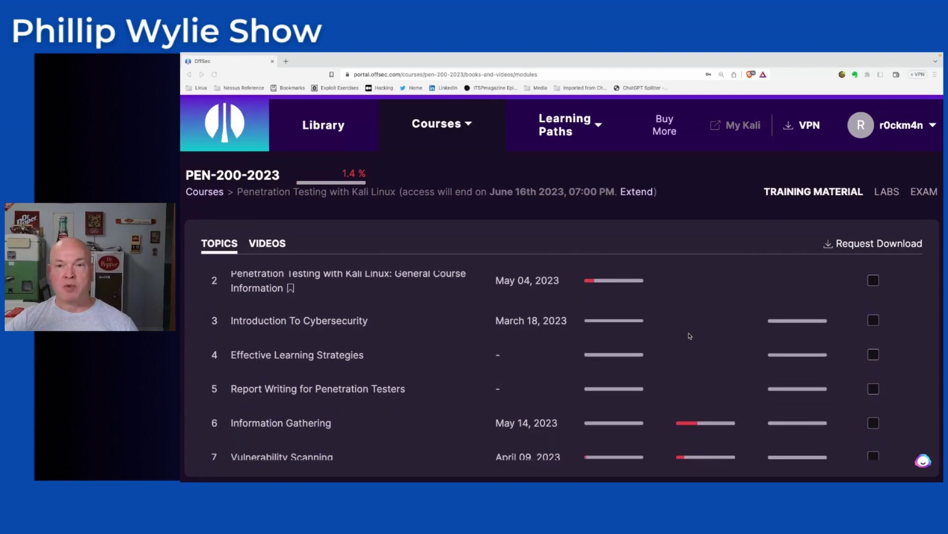
pyautogui.scroll(-3)
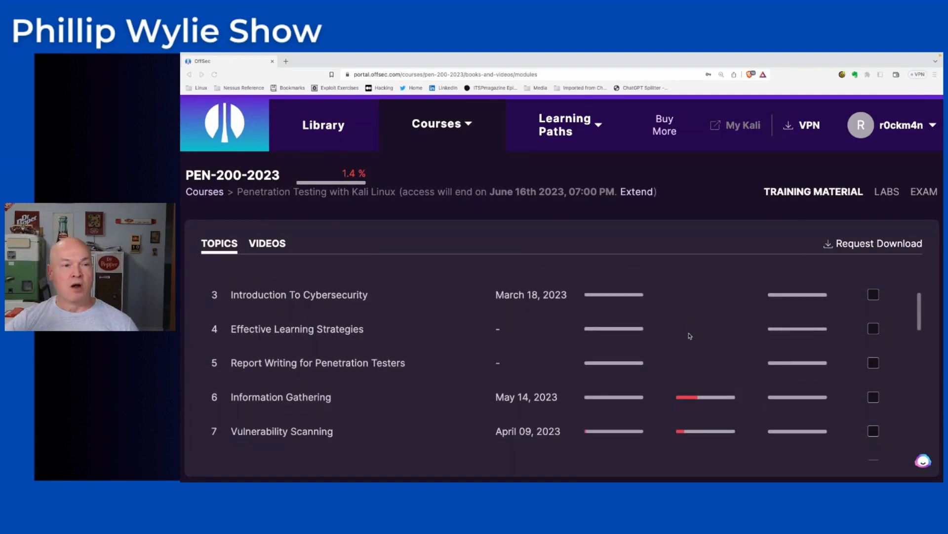
pyautogui.scroll(-3)
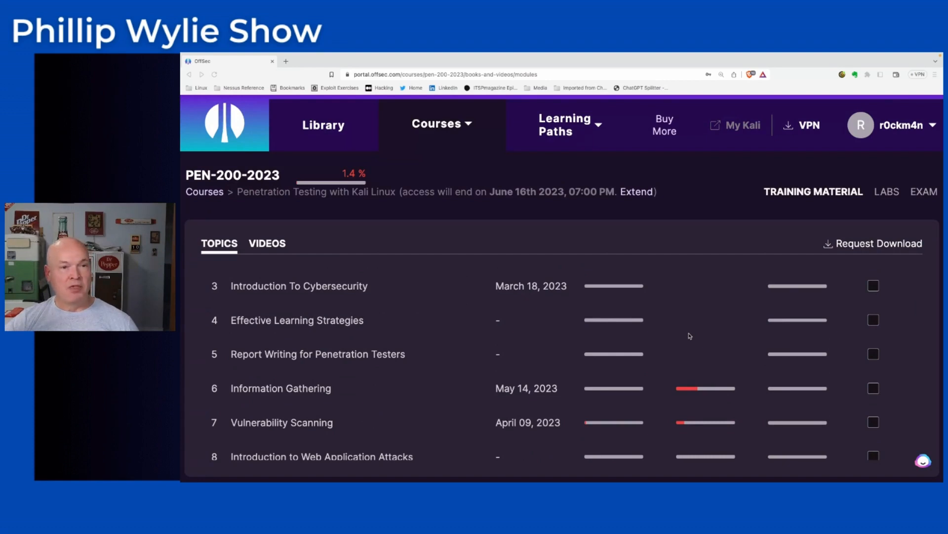
pyautogui.scroll(-3)
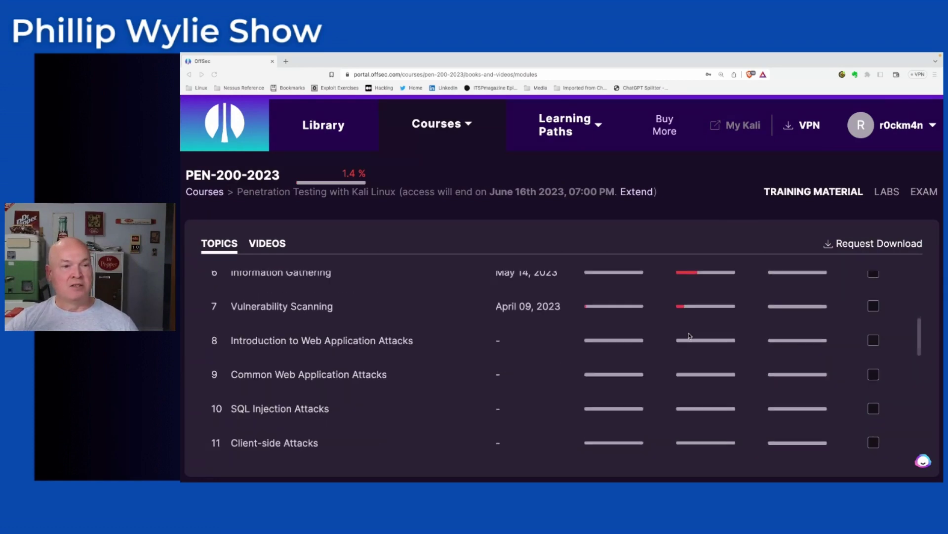
pyautogui.scroll(-3)
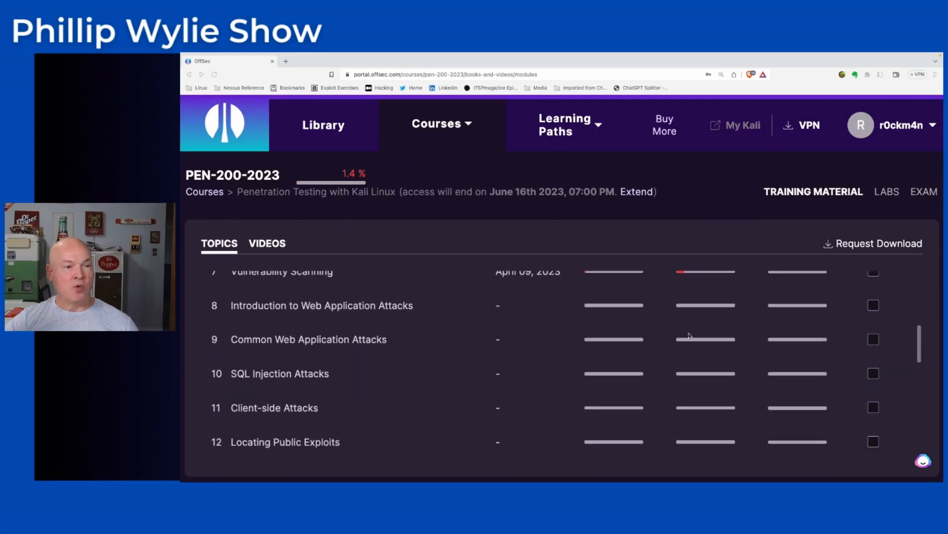
pyautogui.scroll(-3)
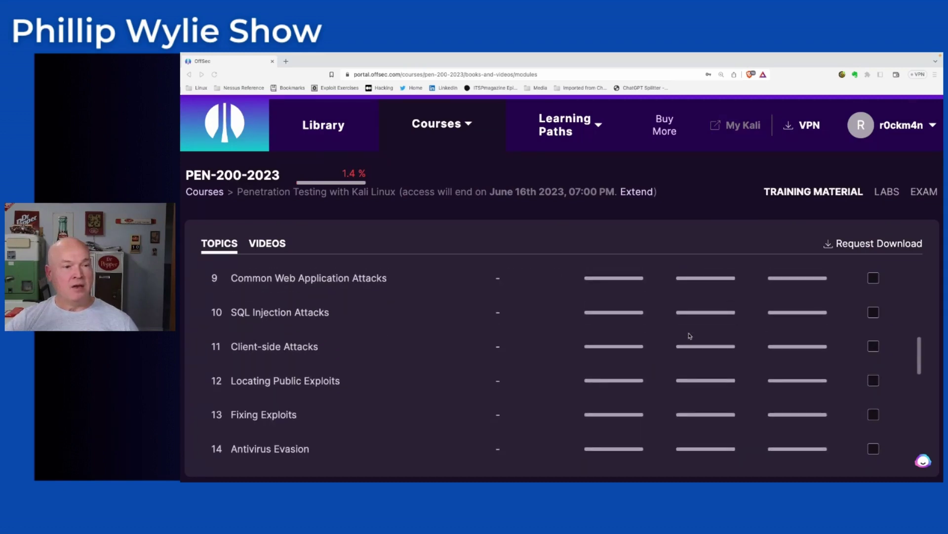
pyautogui.scroll(-3)
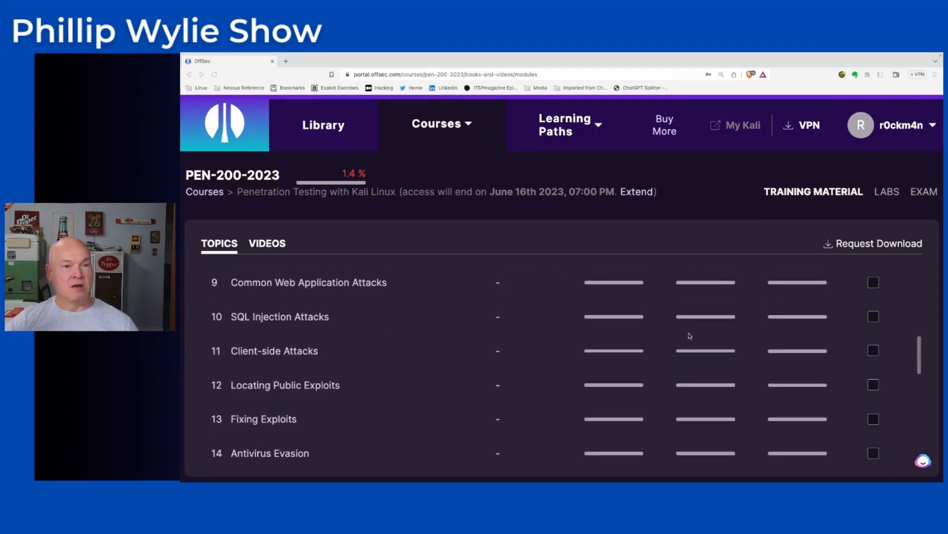
pyautogui.scroll(-3)
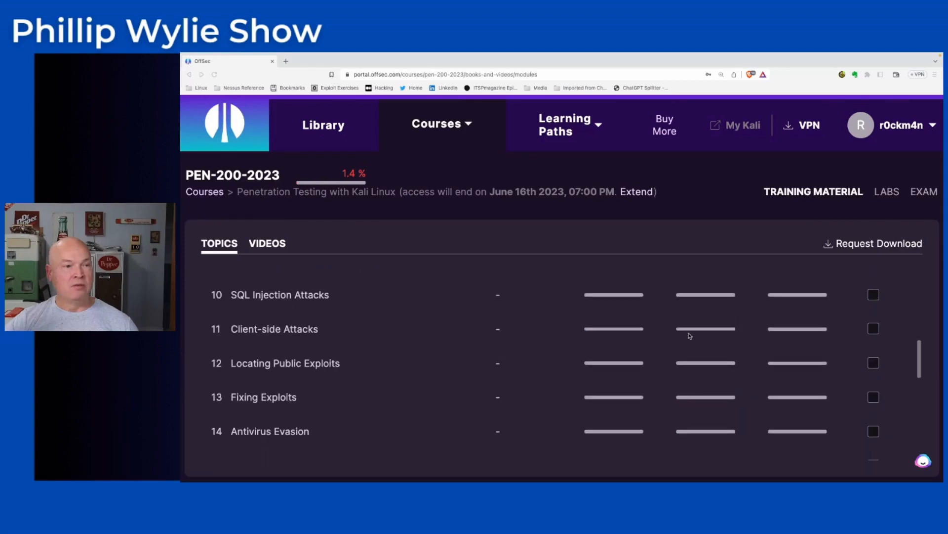
pyautogui.scroll(-3)
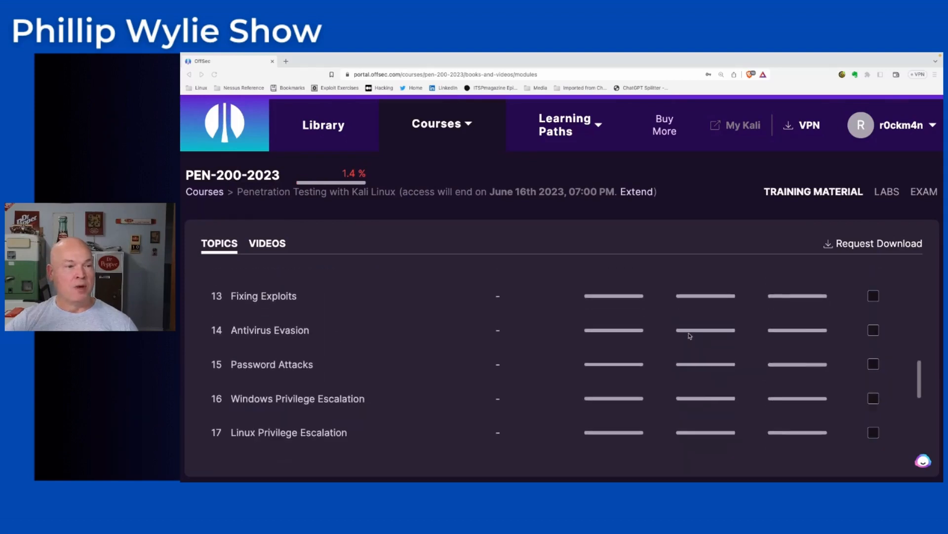
pyautogui.scroll(-3)
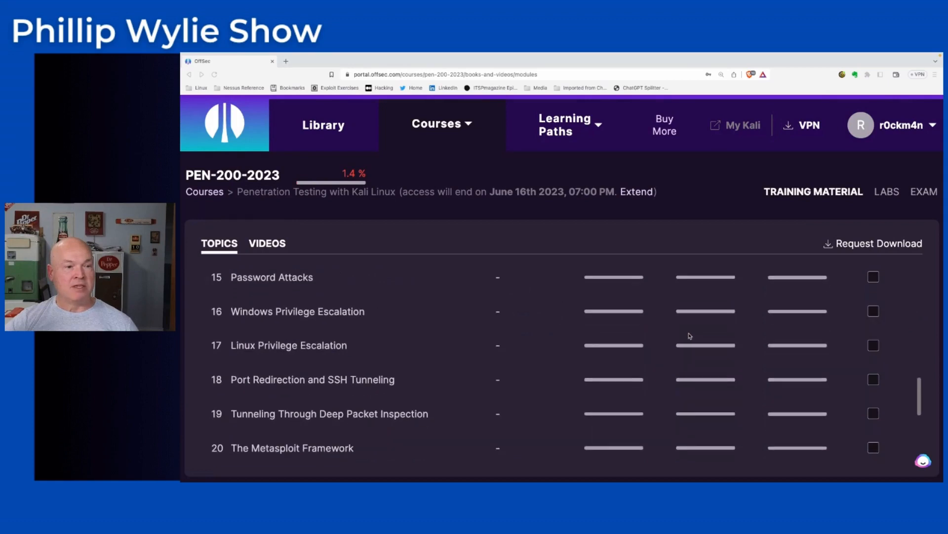
pyautogui.scroll(-3)
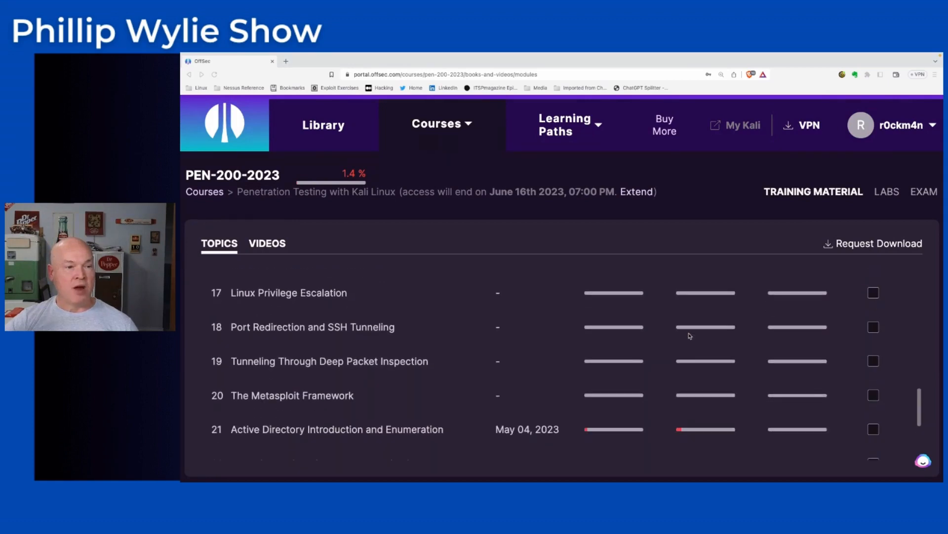
pyautogui.scroll(3)
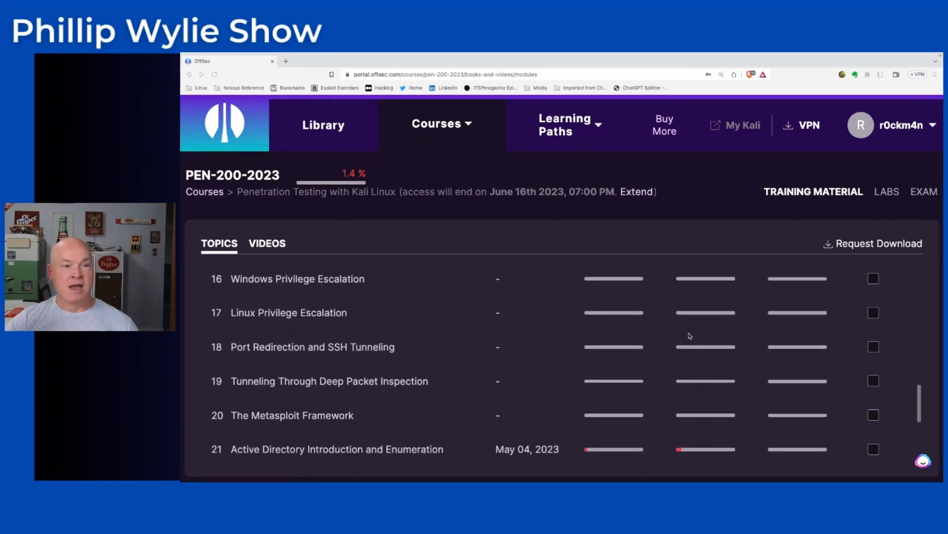
pyautogui.scroll(-3)
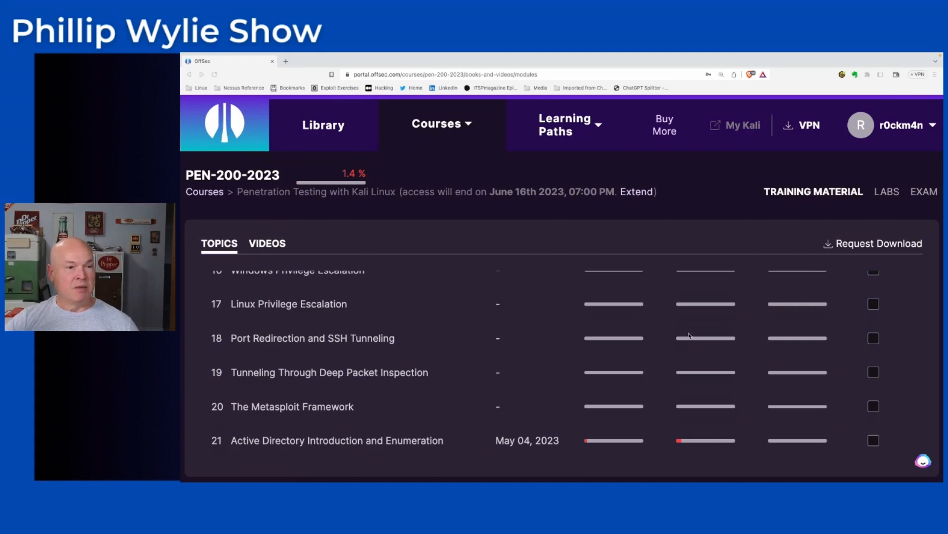
pyautogui.scroll(-3)
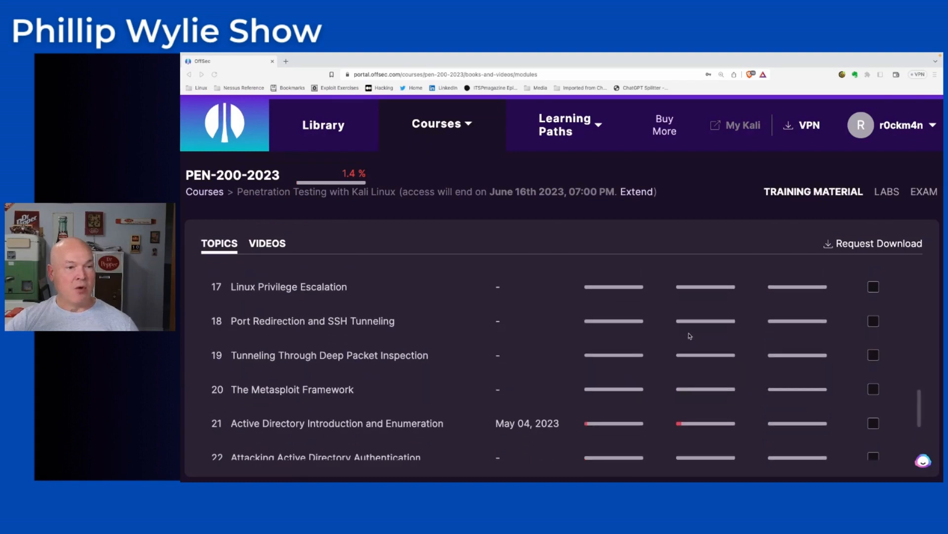
pyautogui.scroll(-3)
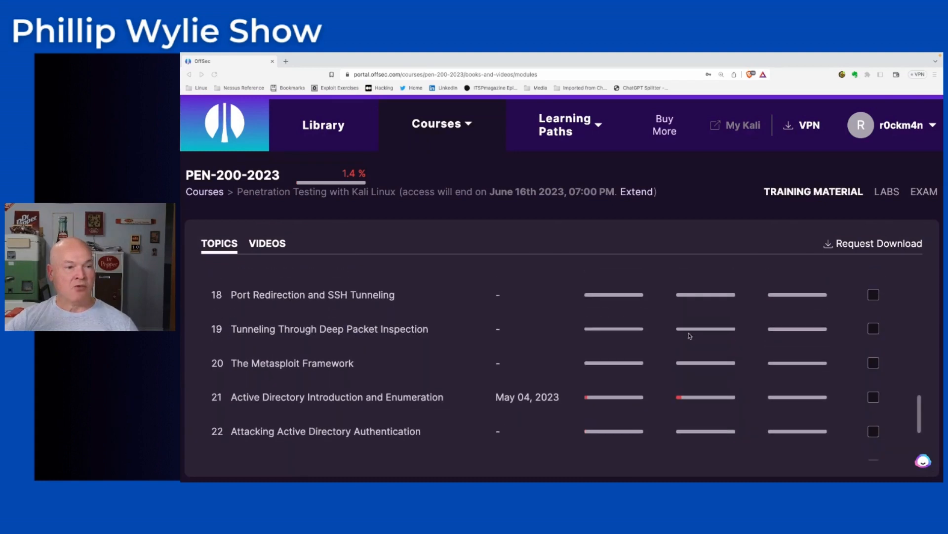
pyautogui.scroll(-3)
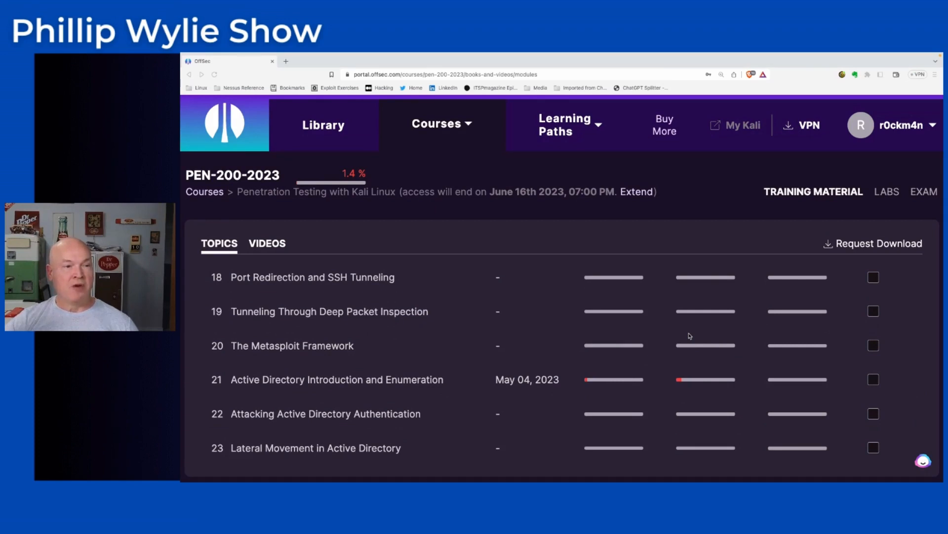
pyautogui.scroll(-3)
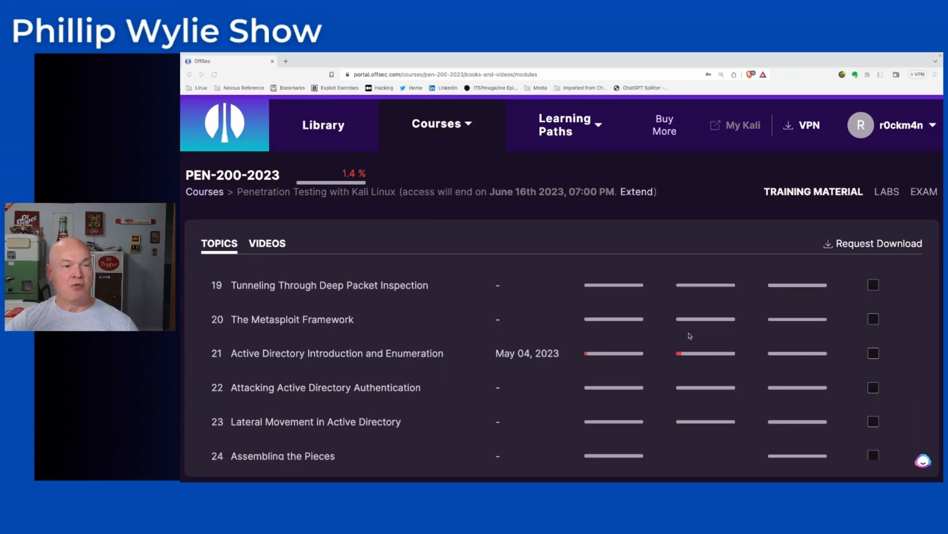
pyautogui.moveTo(687, 337)
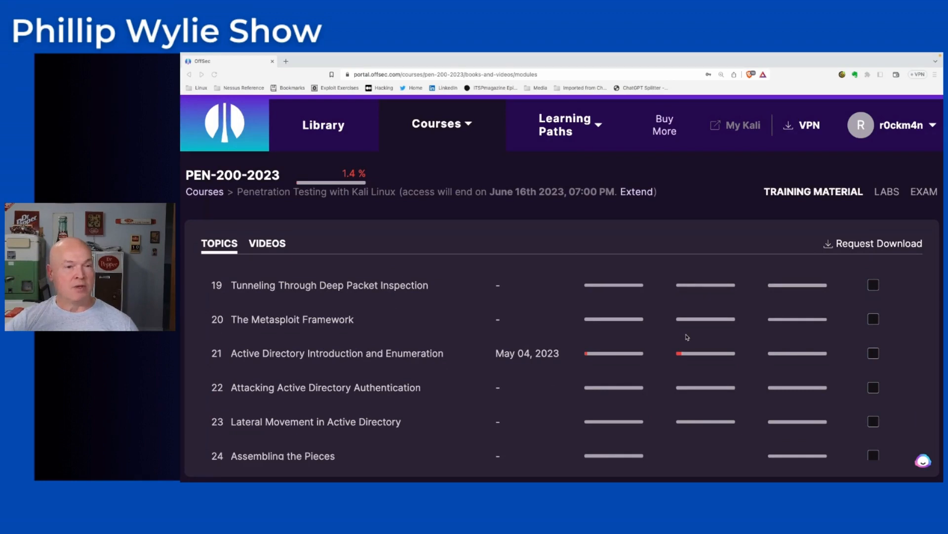
# Step: Scroll back up to the top of the course topics list
pyautogui.scroll(-3)
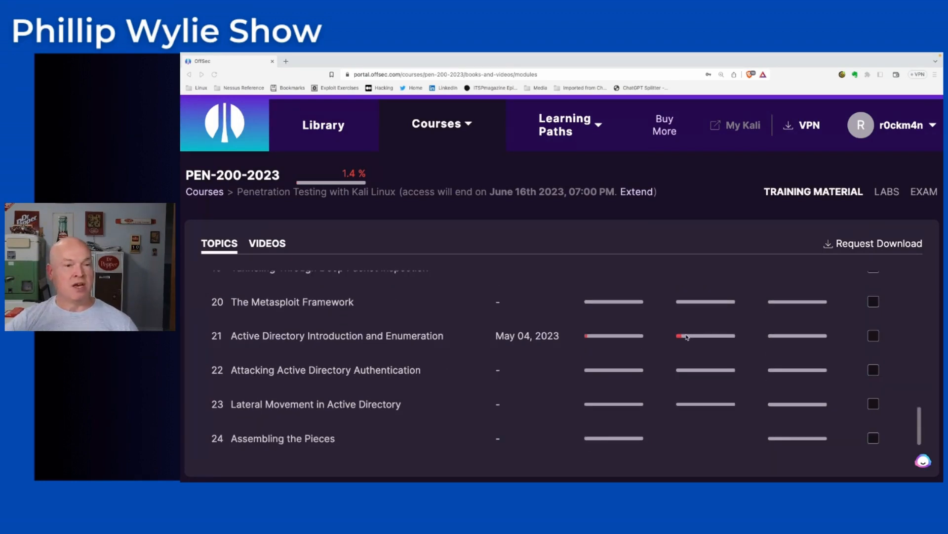
pyautogui.scroll(-3)
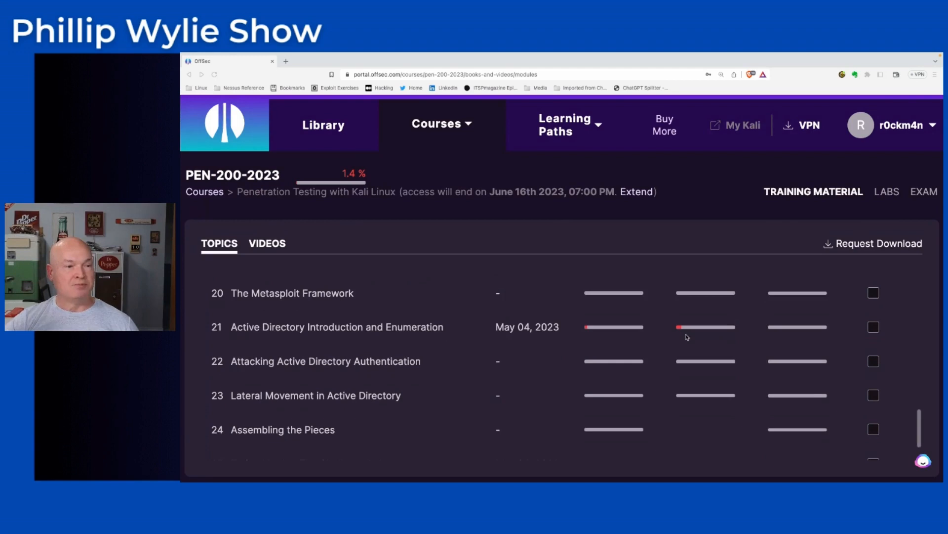
pyautogui.scroll(3)
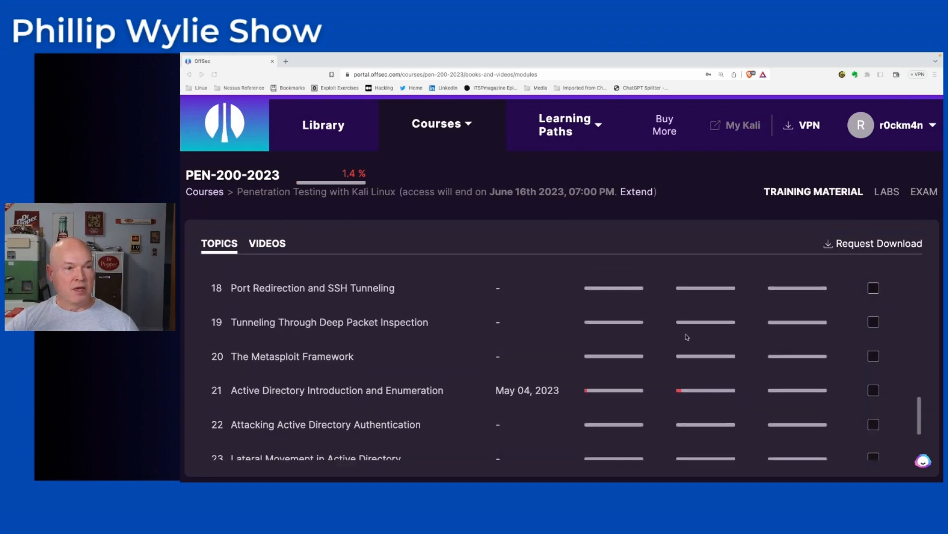
pyautogui.scroll(3)
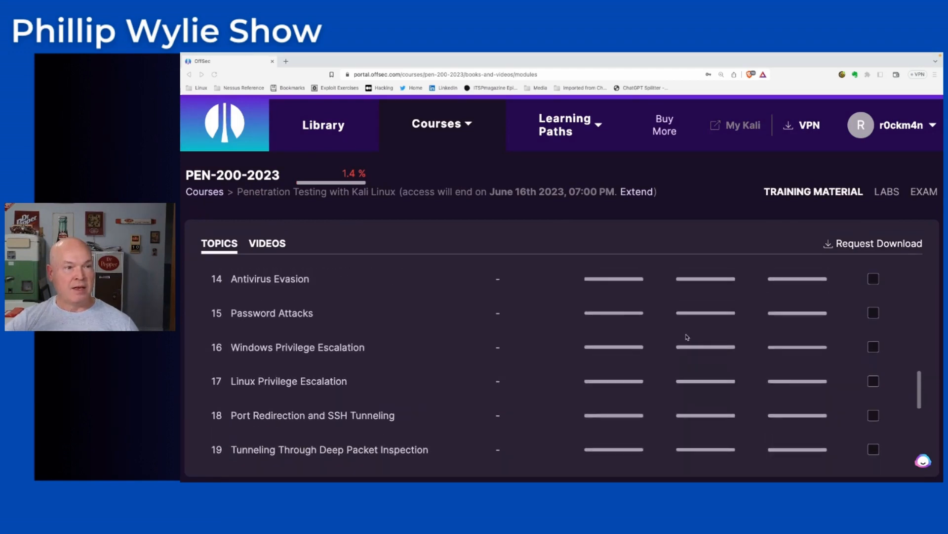
pyautogui.scroll(3)
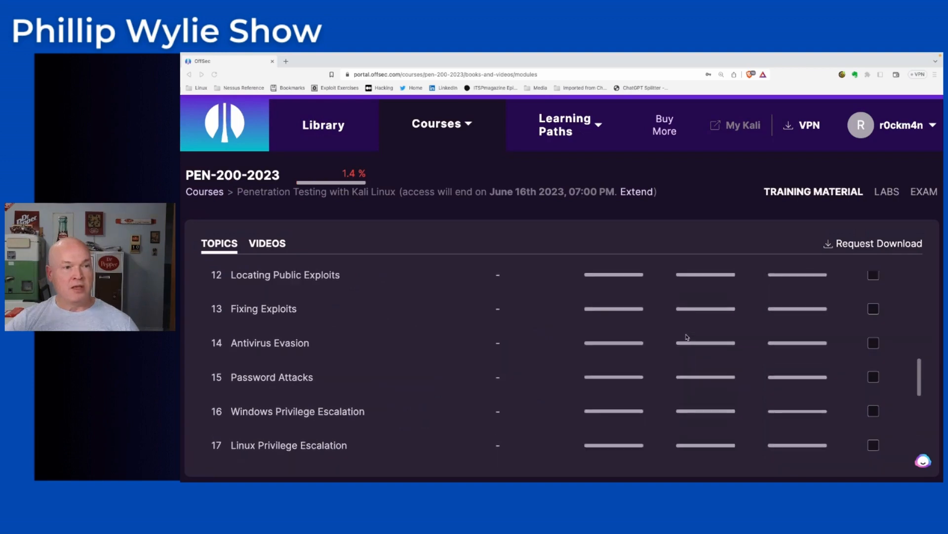
pyautogui.scroll(3)
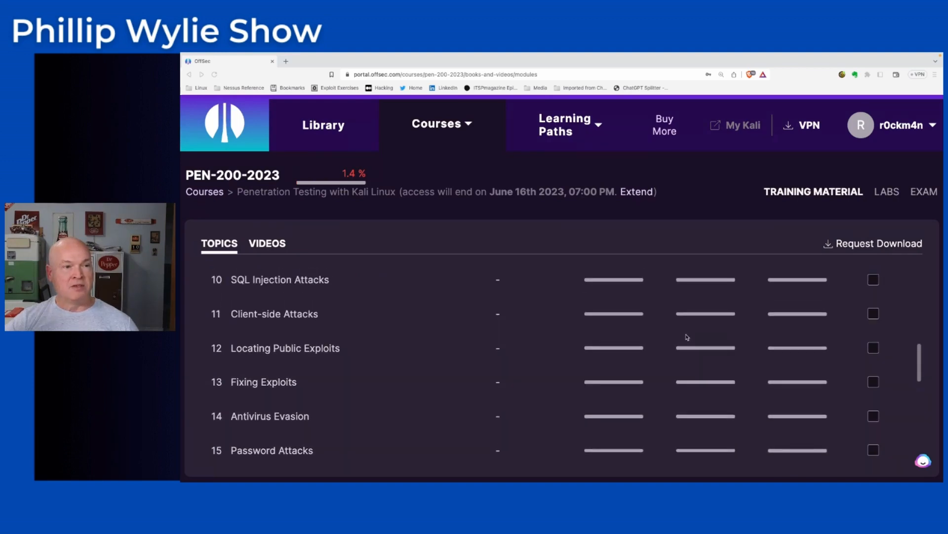
pyautogui.scroll(3)
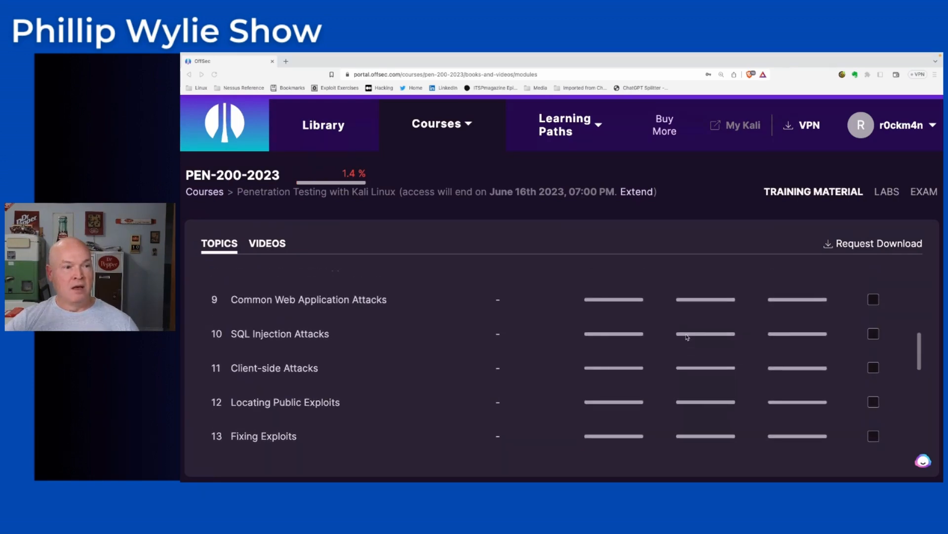
pyautogui.scroll(3)
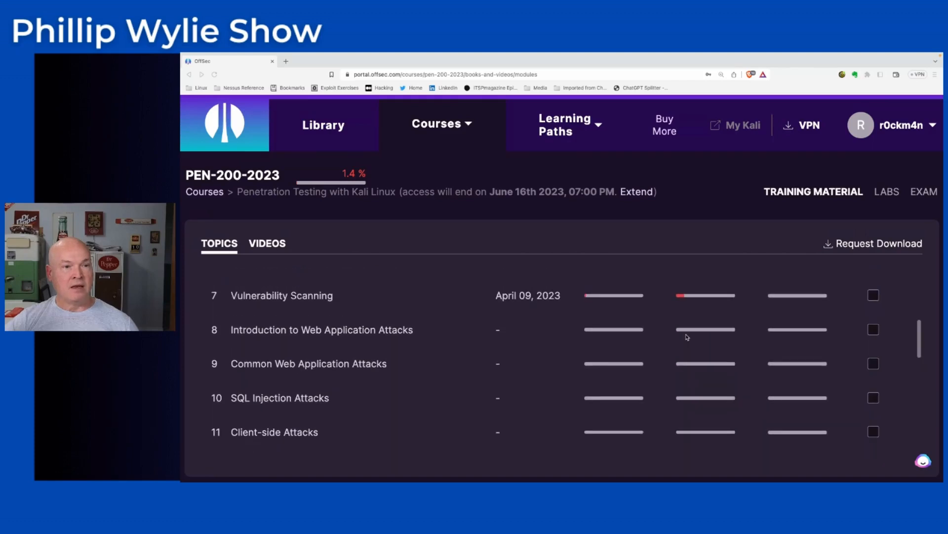
pyautogui.scroll(3)
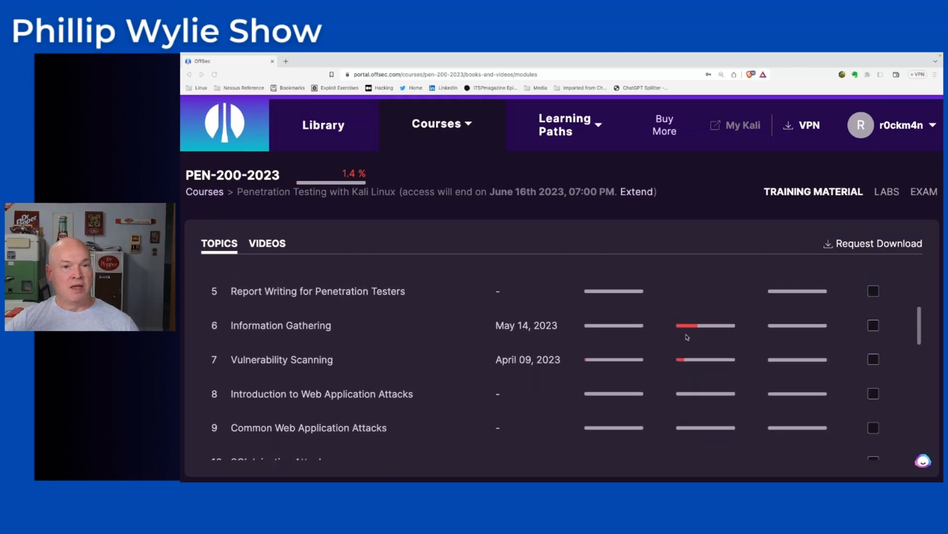
pyautogui.scroll(3)
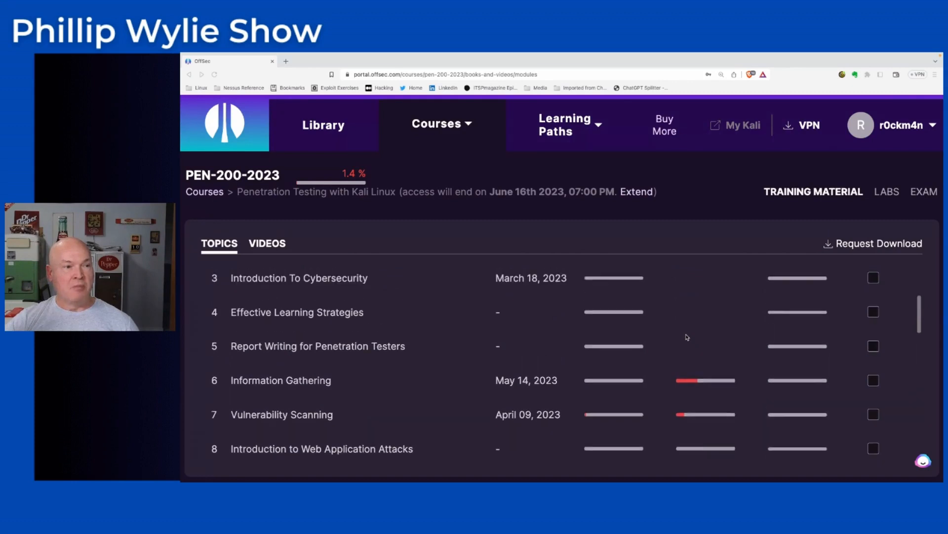
pyautogui.scroll(3)
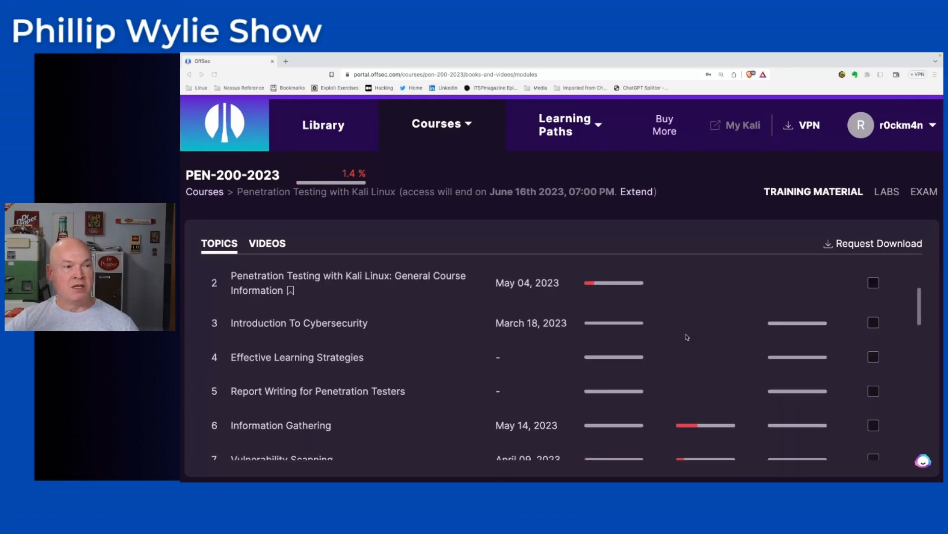
pyautogui.scroll(3)
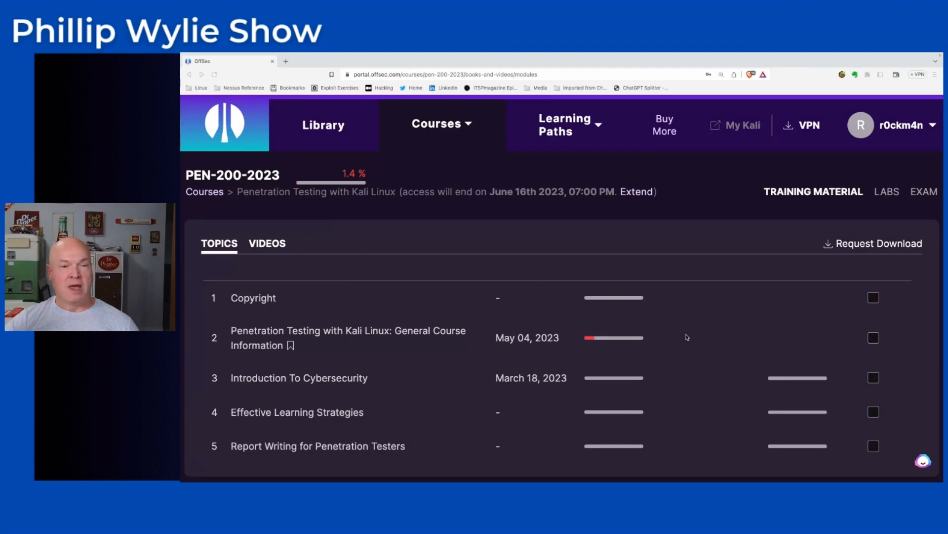
pyautogui.moveTo(644, 341)
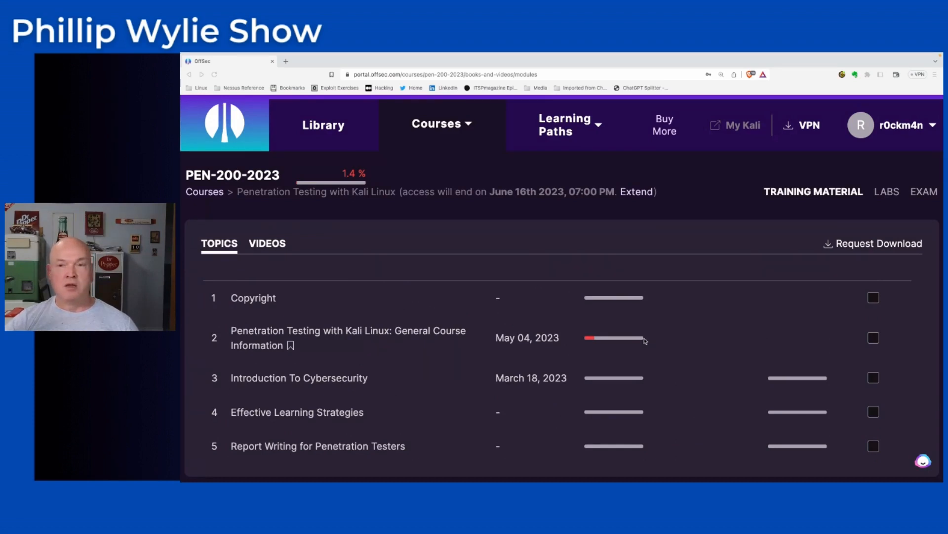
# Step: Switch to the Videos tab to show the course's video module outline
pyautogui.scroll(-3)
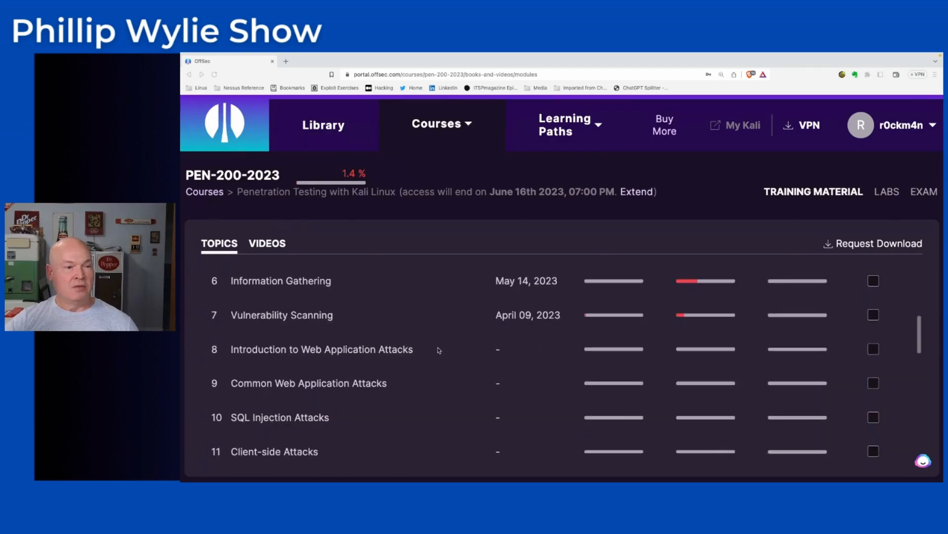
pyautogui.scroll(-3)
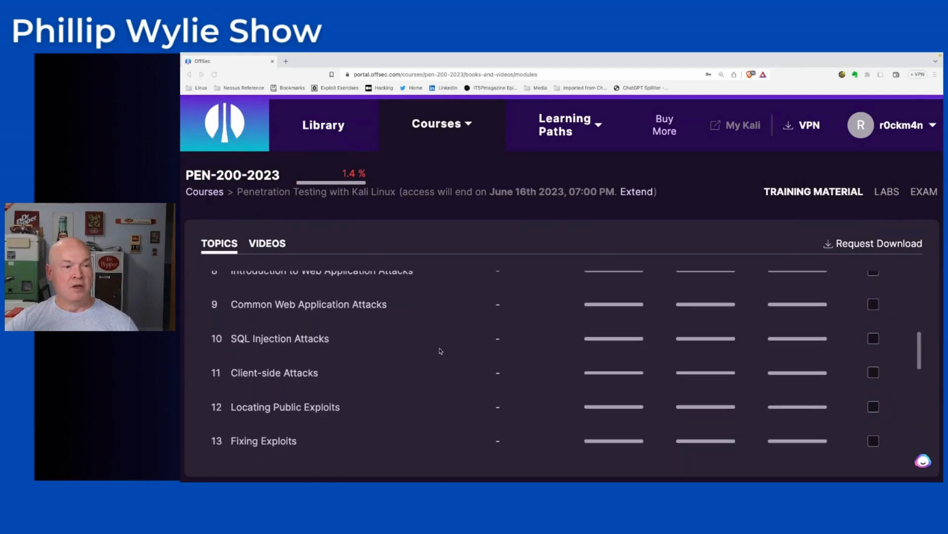
pyautogui.scroll(-3)
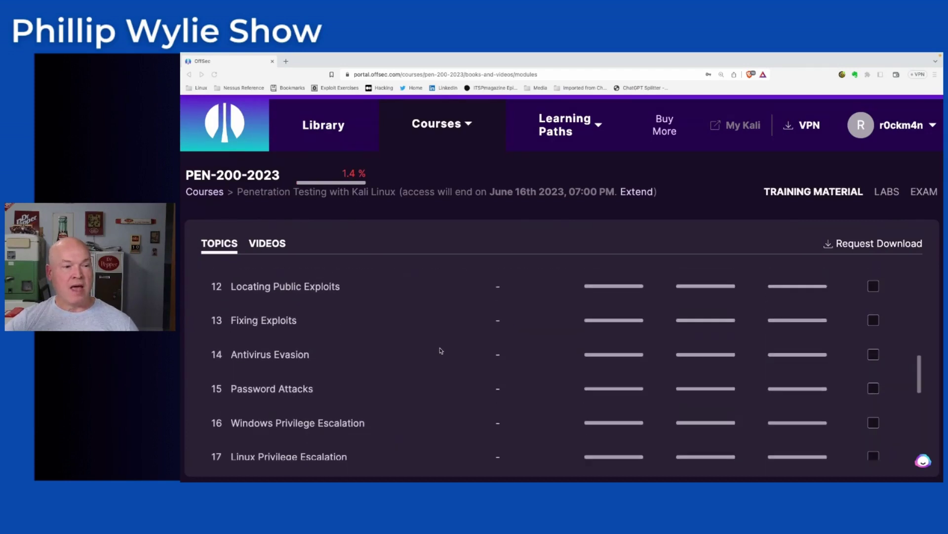
pyautogui.scroll(-3)
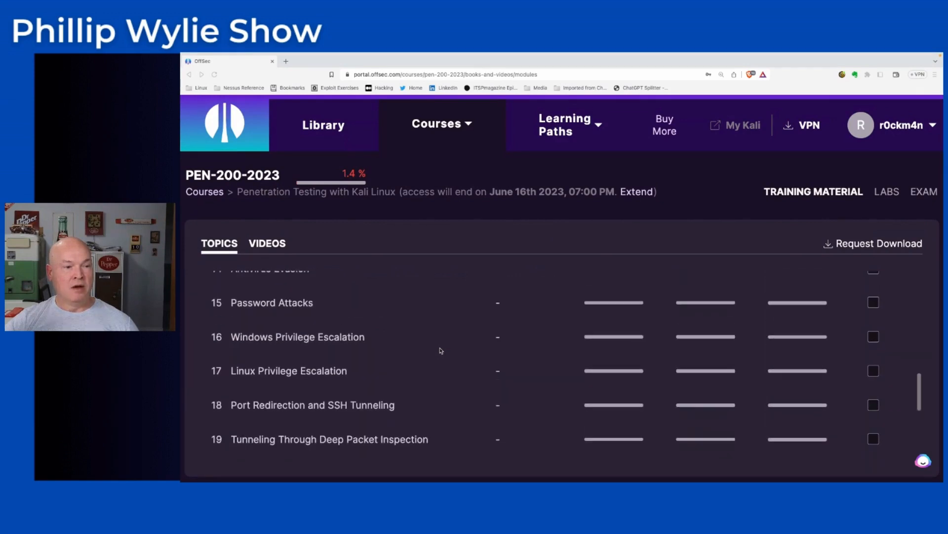
pyautogui.scroll(-3)
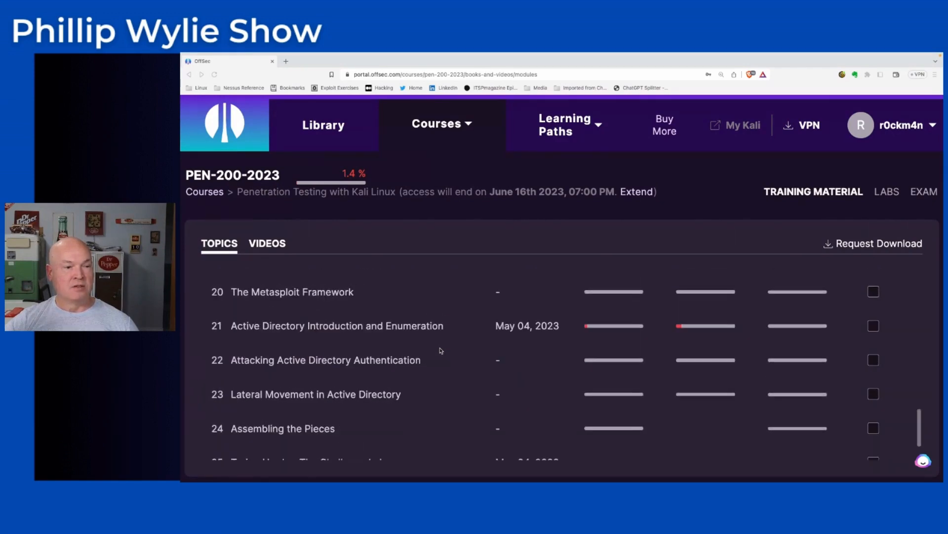
pyautogui.scroll(3)
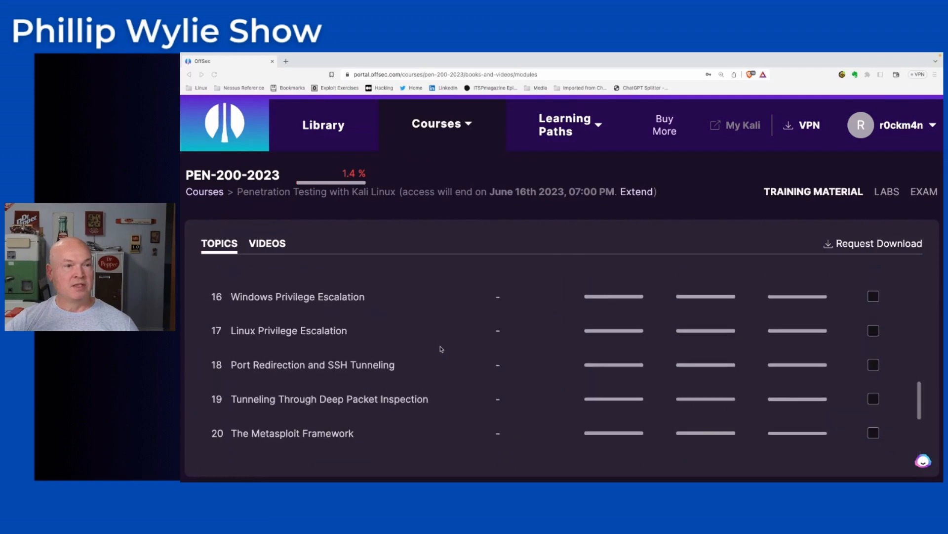
pyautogui.click(266, 243)
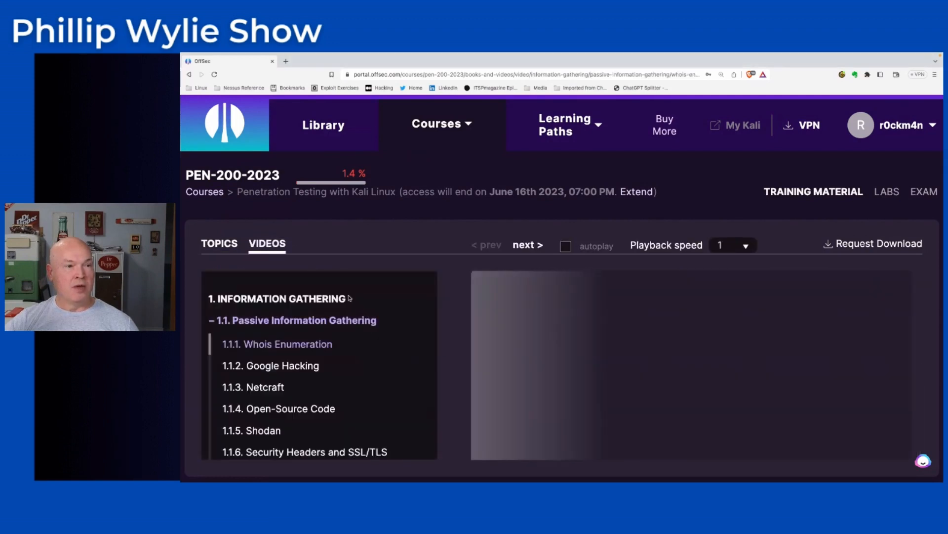
pyautogui.click(276, 344)
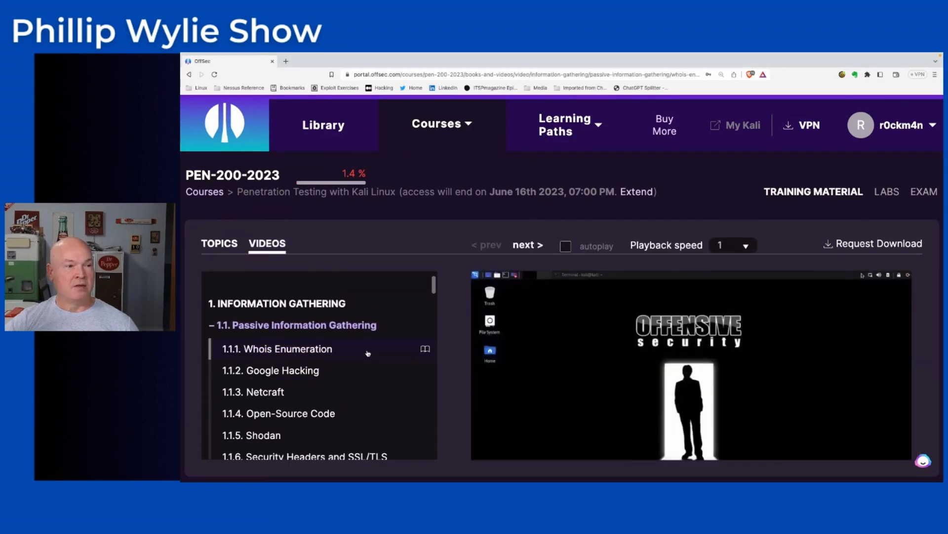
# Step: Scroll past Information Gathering and Vulnerability Scanning to Introduction to and Common Web Application Attacks
pyautogui.scroll(-3)
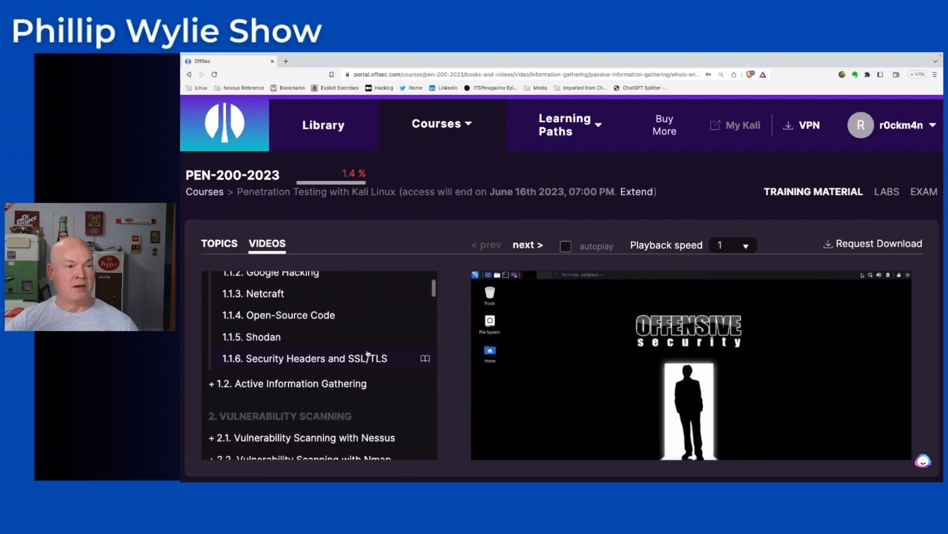
pyautogui.scroll(-3)
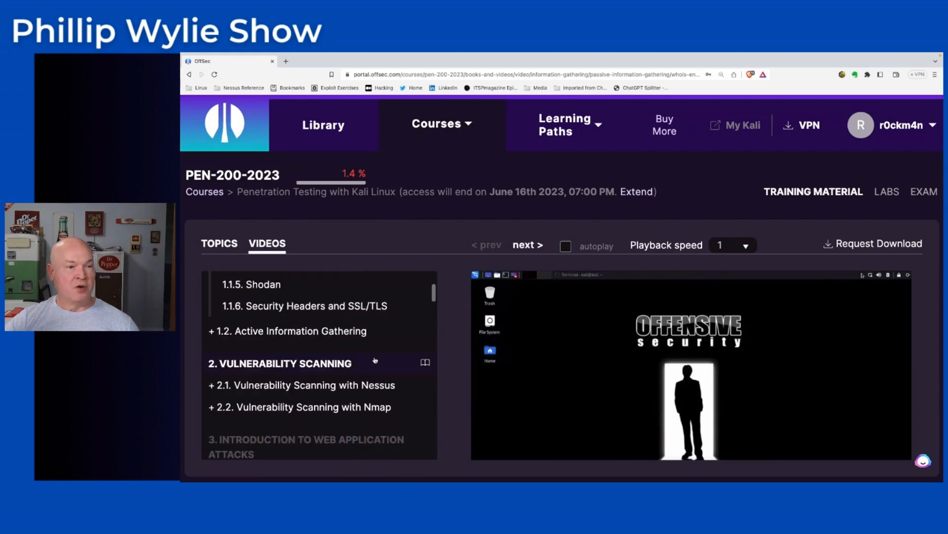
pyautogui.scroll(-3)
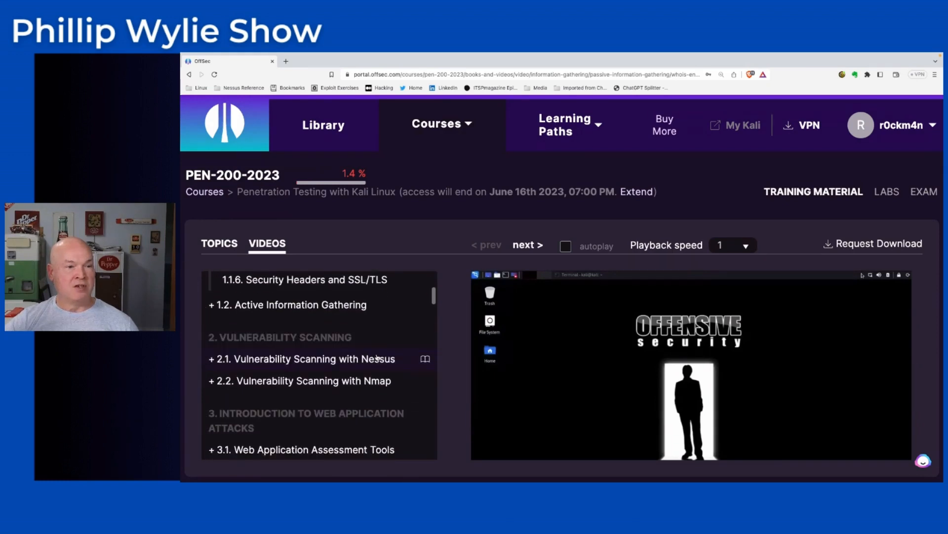
pyautogui.scroll(-3)
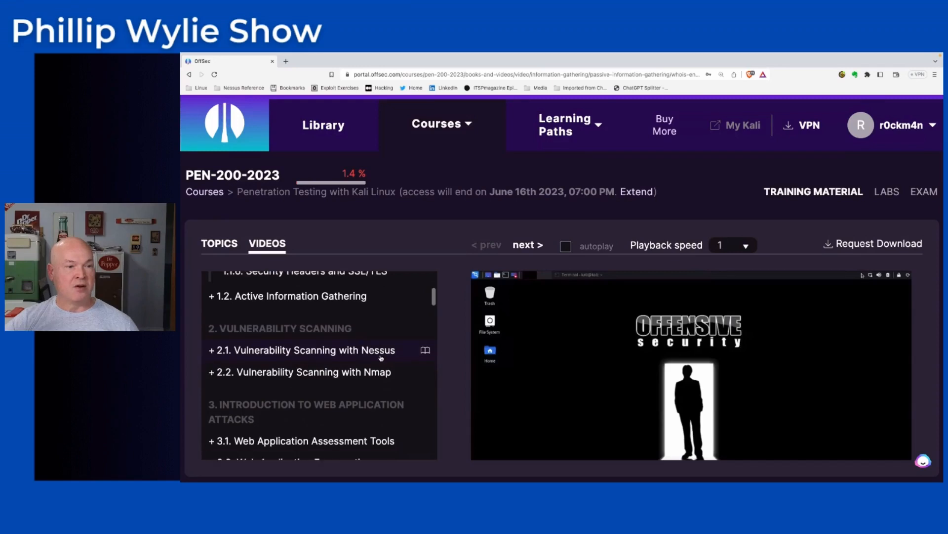
pyautogui.scroll(-3)
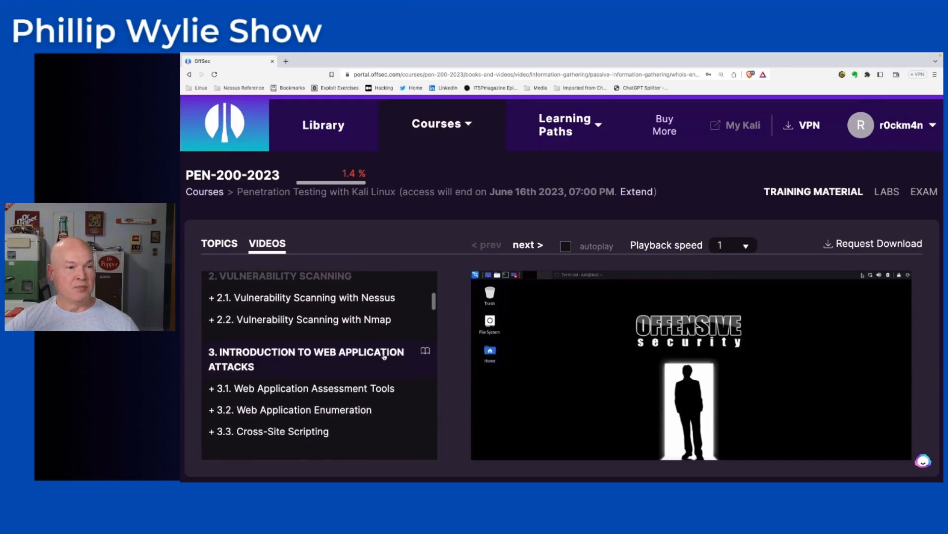
pyautogui.scroll(-3)
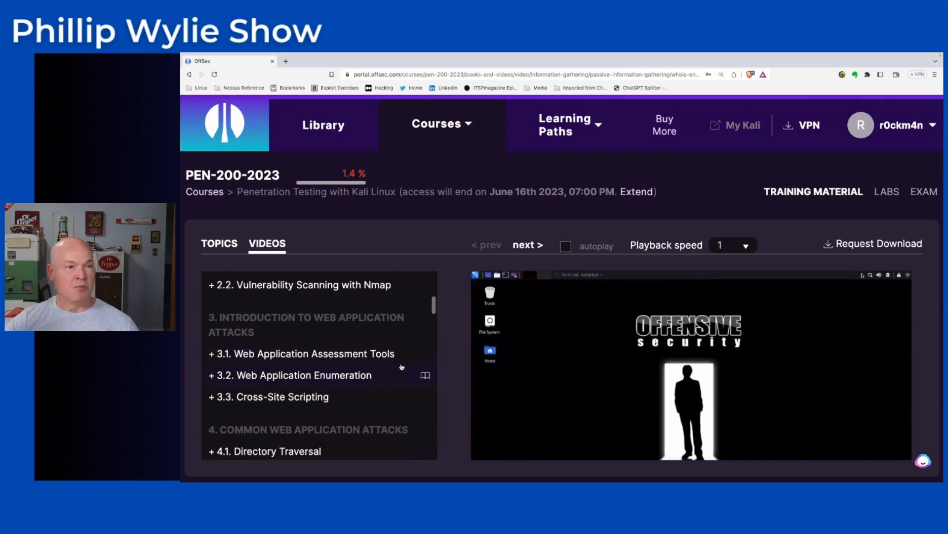
pyautogui.moveTo(391, 366)
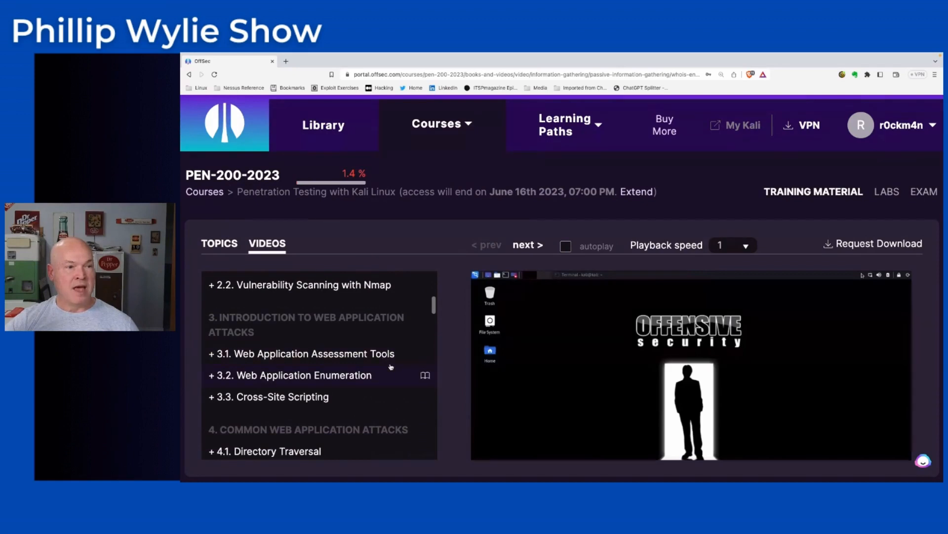
pyautogui.scroll(-3)
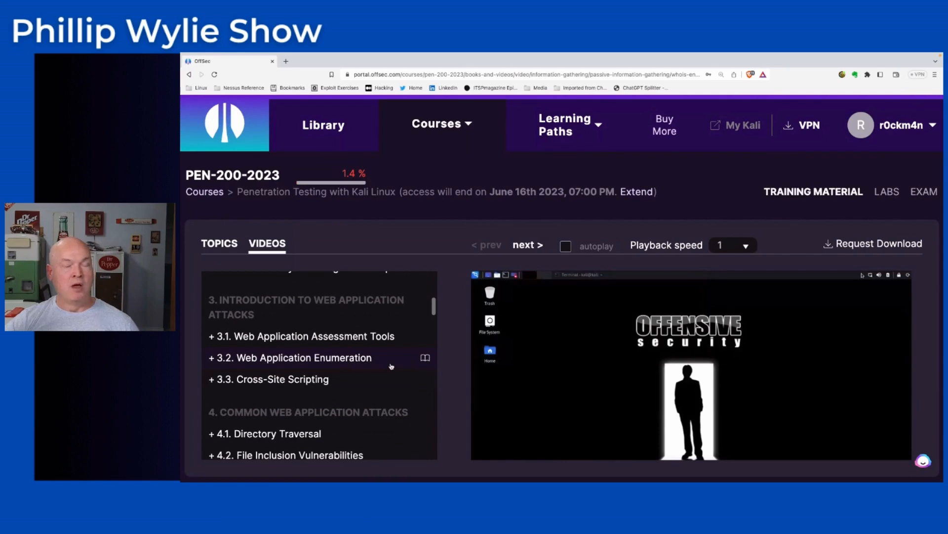
pyautogui.scroll(3)
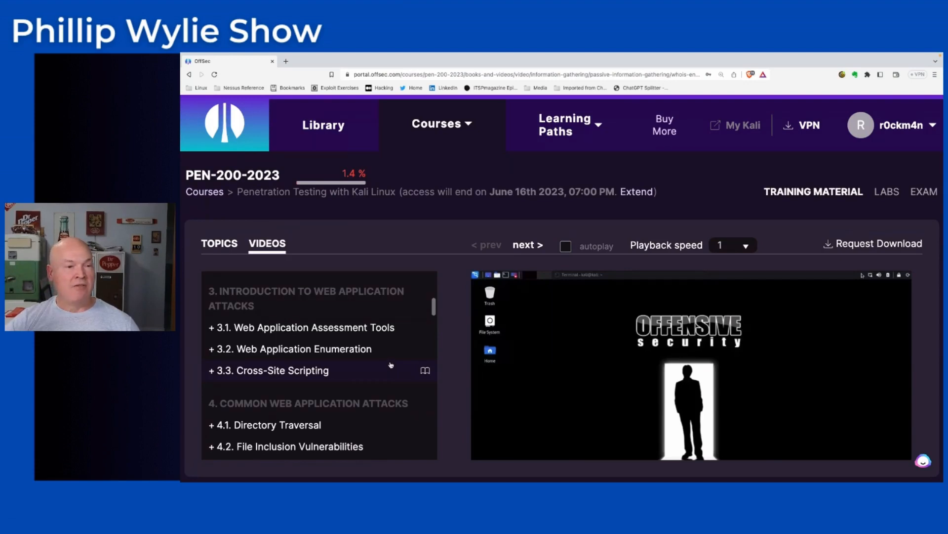
# Step: Scroll the video outline from 7. Antivirus Evasion down to 12. Linux Privilege Escalation and Port Redirection and SSH
pyautogui.scroll(-3)
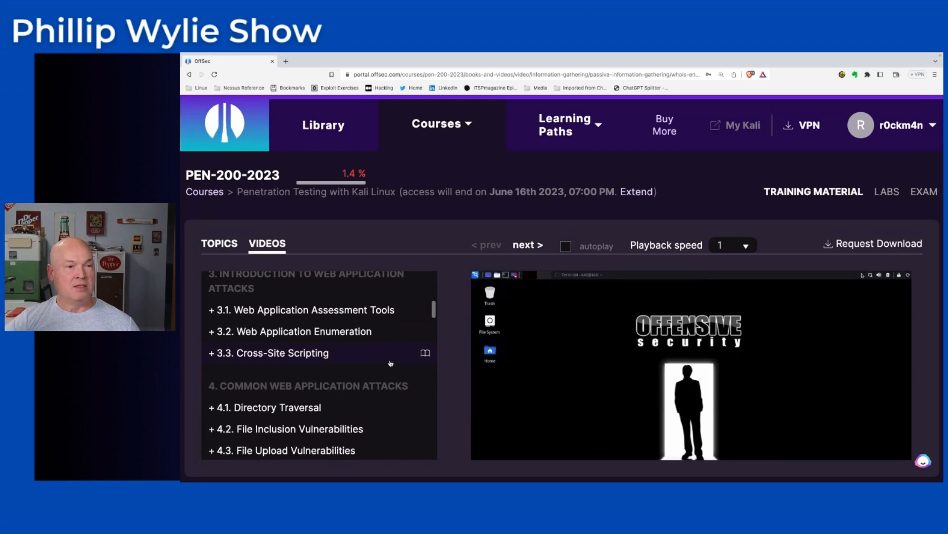
pyautogui.scroll(-3)
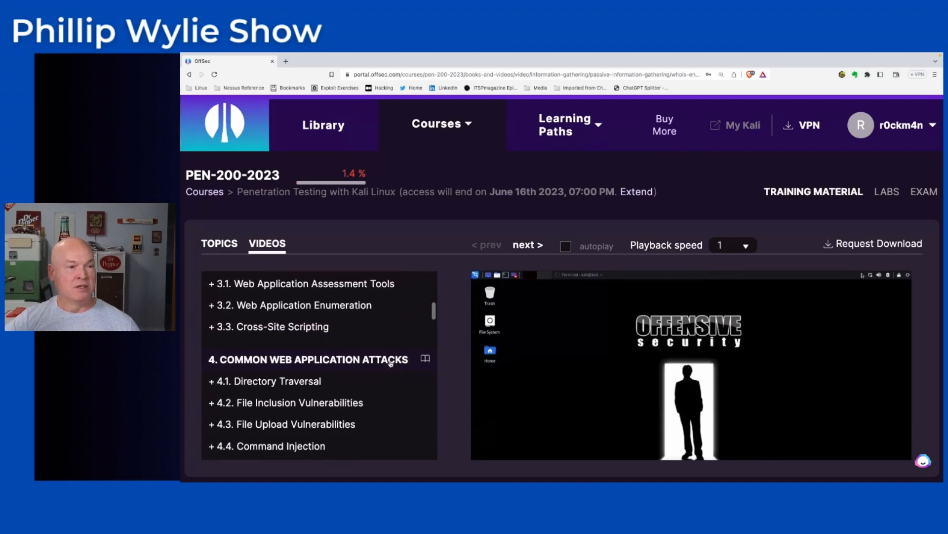
pyautogui.moveTo(392, 381)
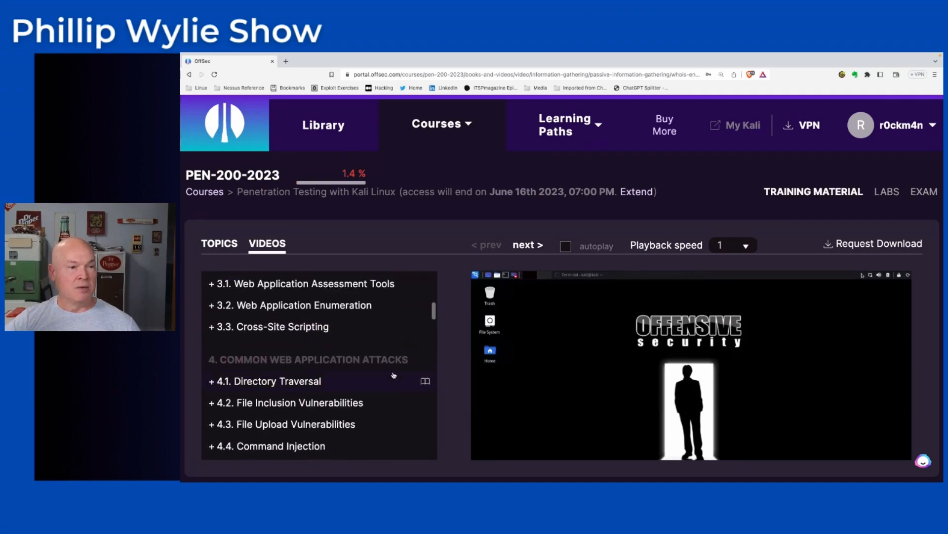
pyautogui.scroll(3)
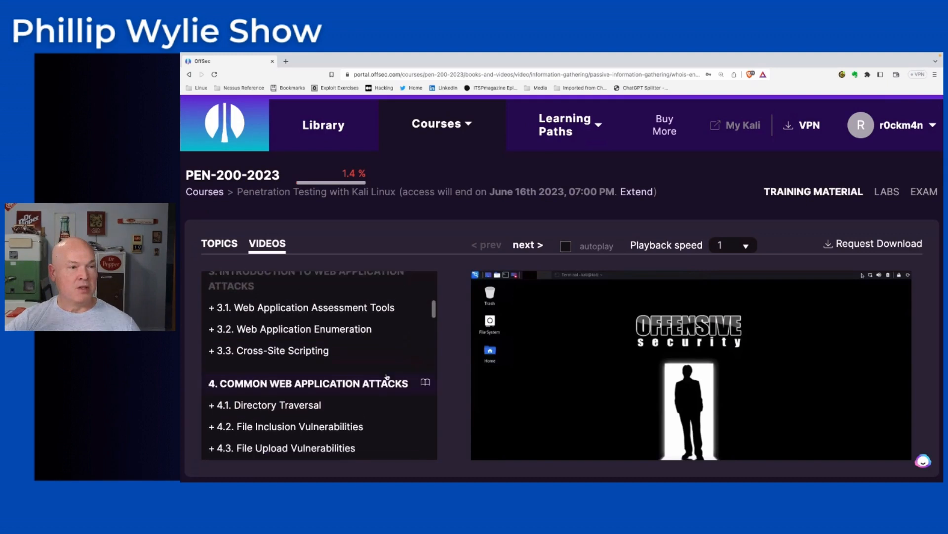
pyautogui.scroll(-3)
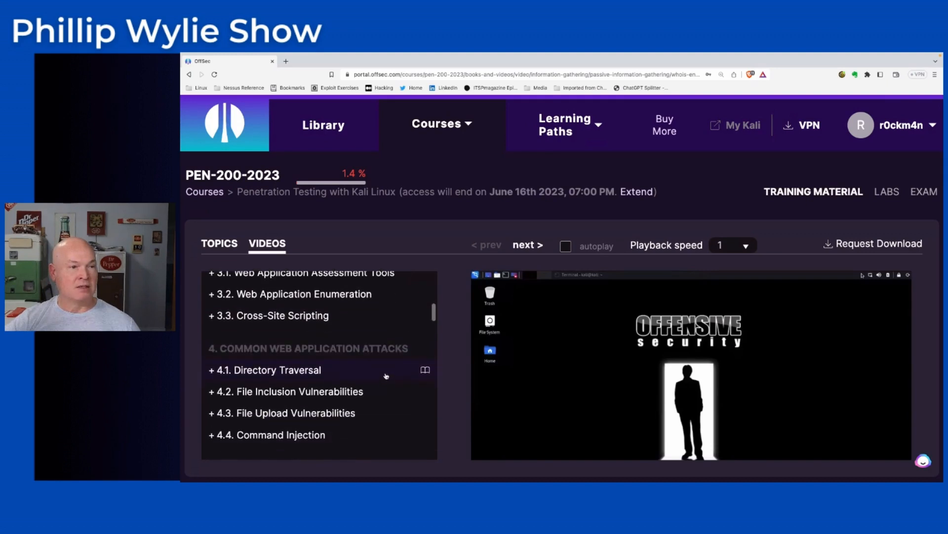
pyautogui.scroll(-3)
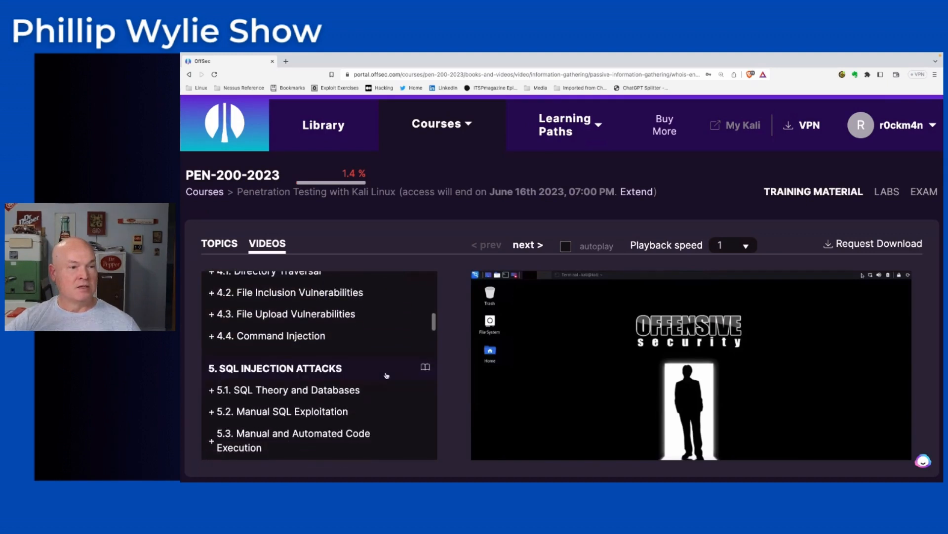
pyautogui.scroll(-3)
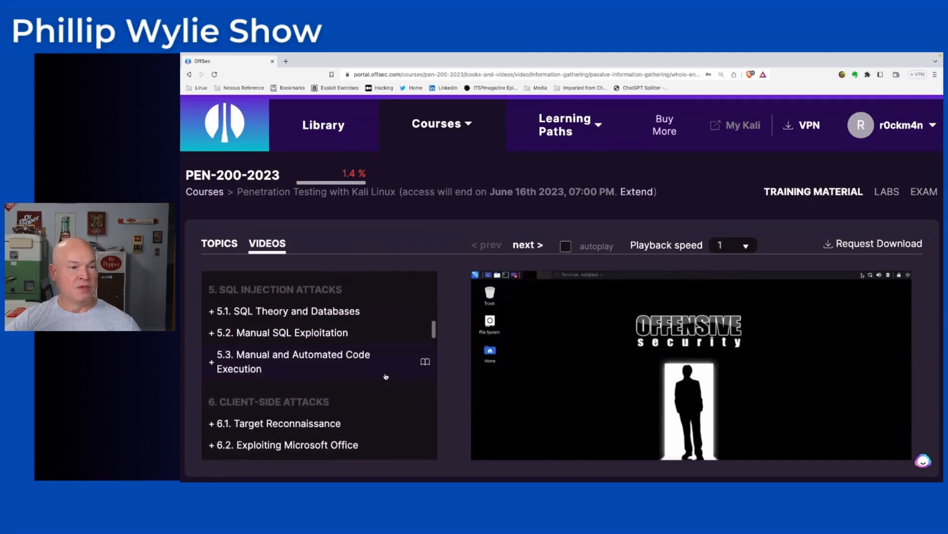
pyautogui.scroll(-3)
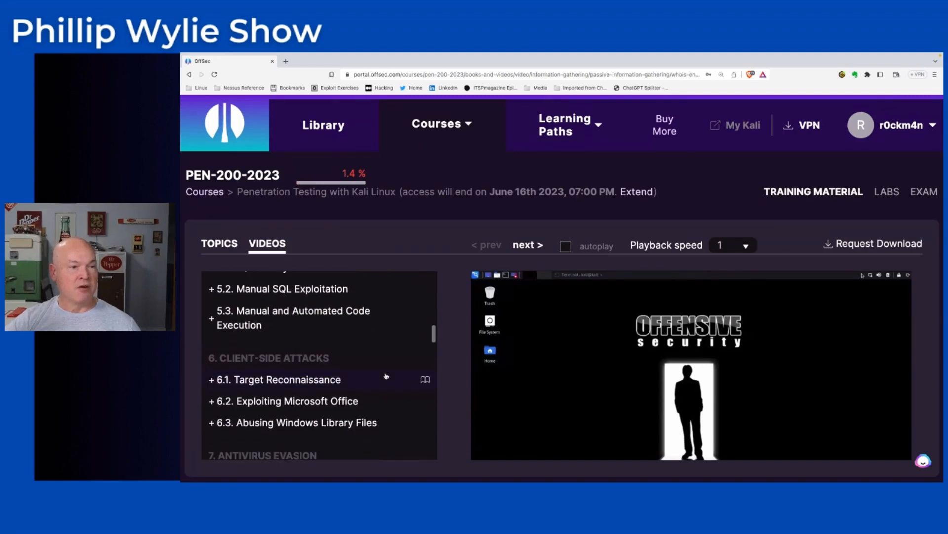
pyautogui.moveTo(386, 374)
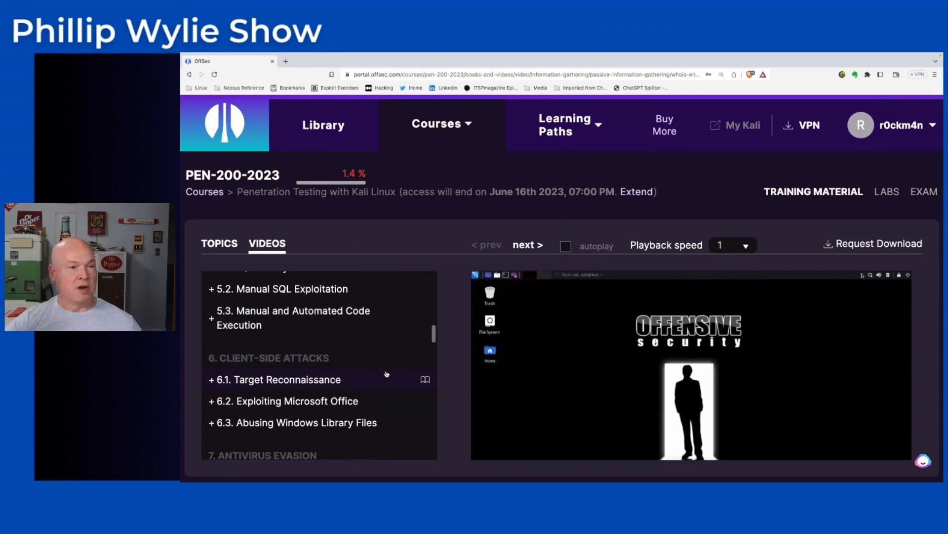
pyautogui.scroll(-3)
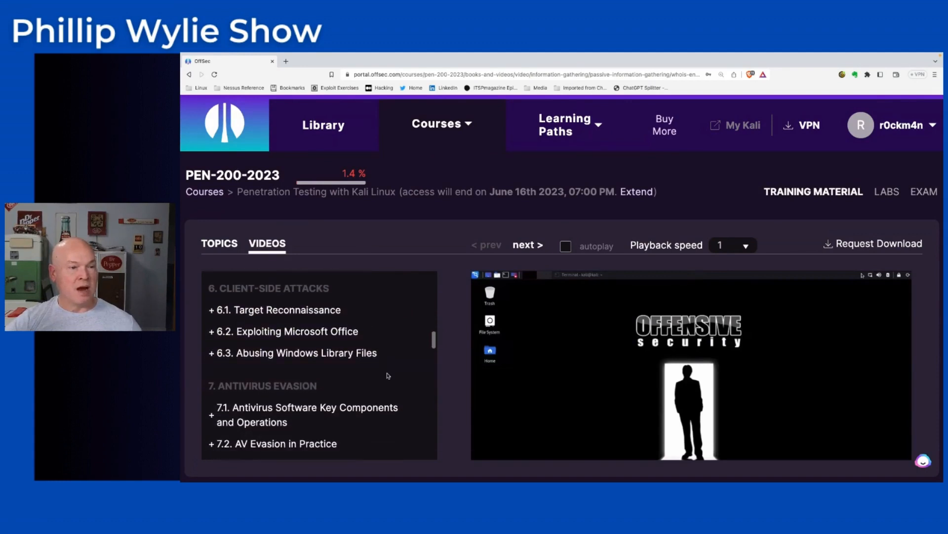
pyautogui.scroll(-3)
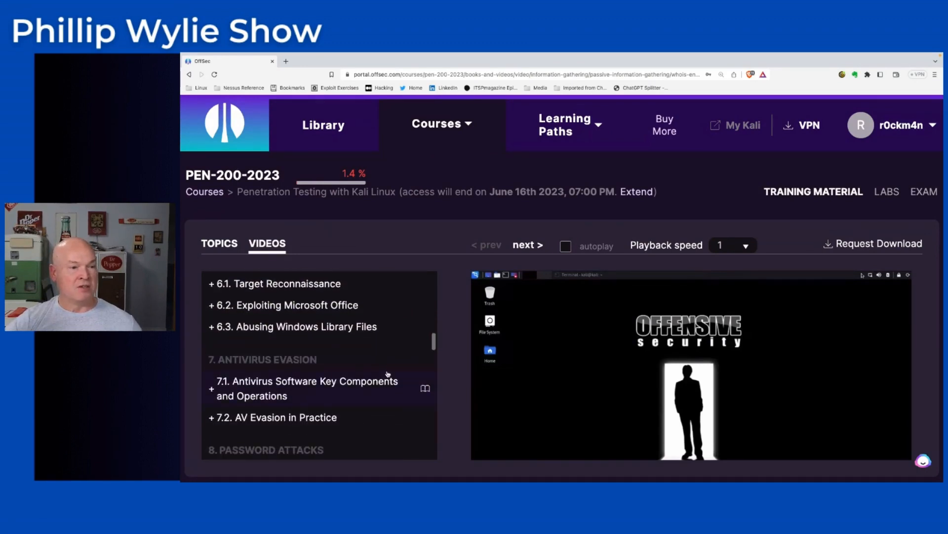
pyautogui.scroll(-3)
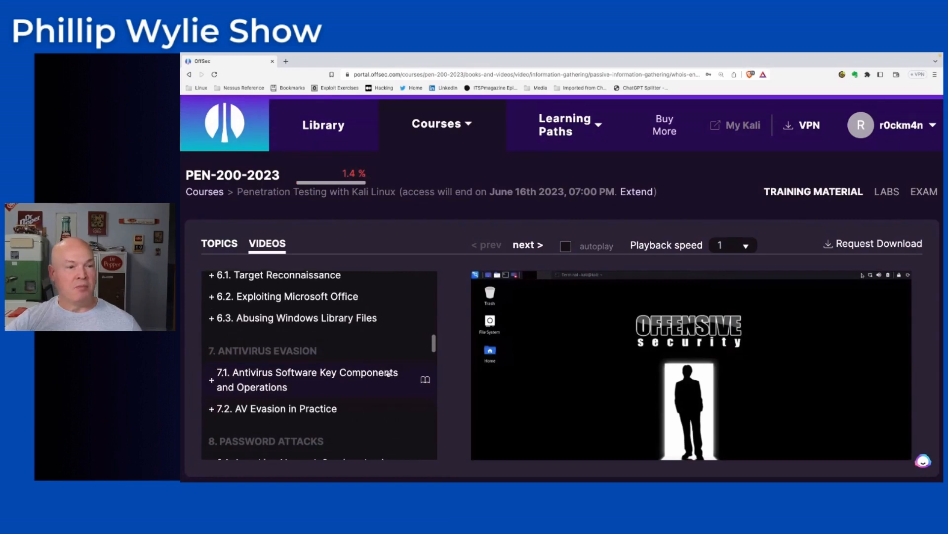
pyautogui.scroll(-3)
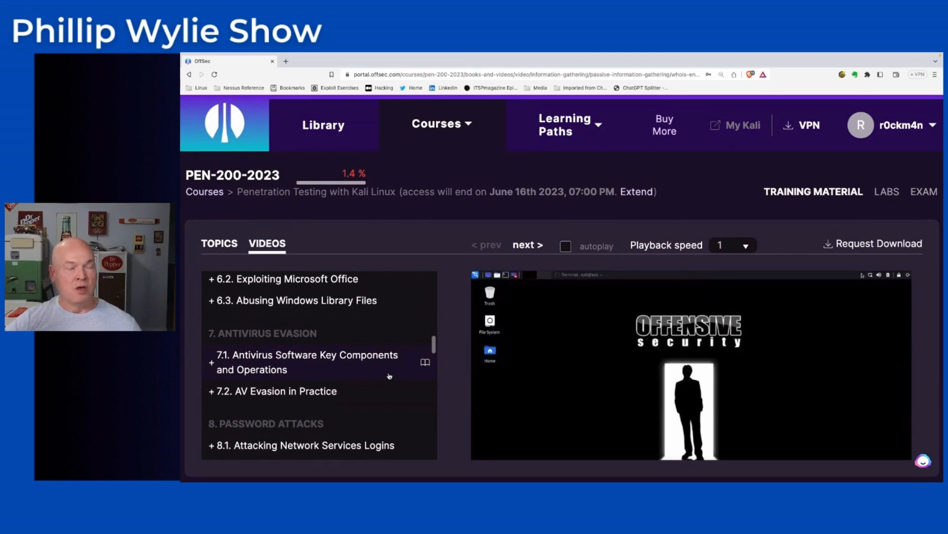
pyautogui.scroll(-3)
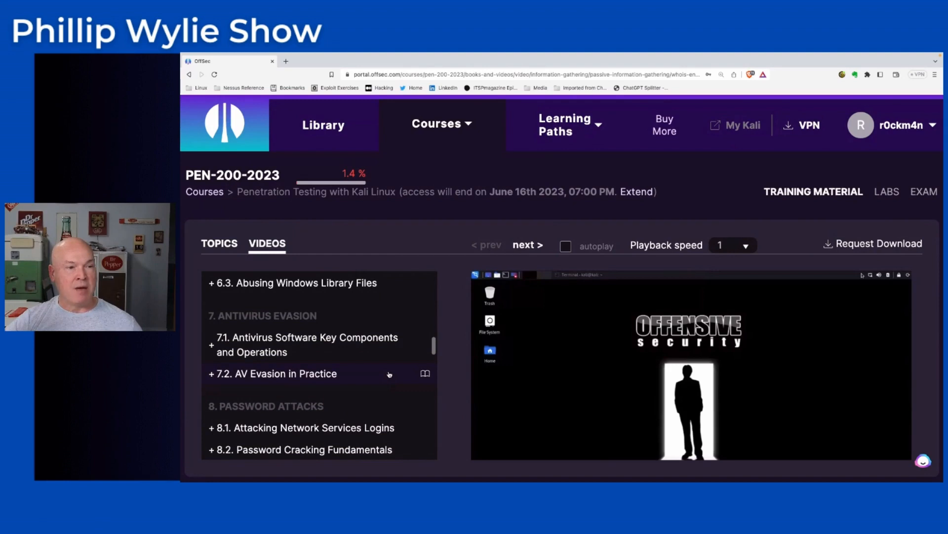
pyautogui.scroll(-3)
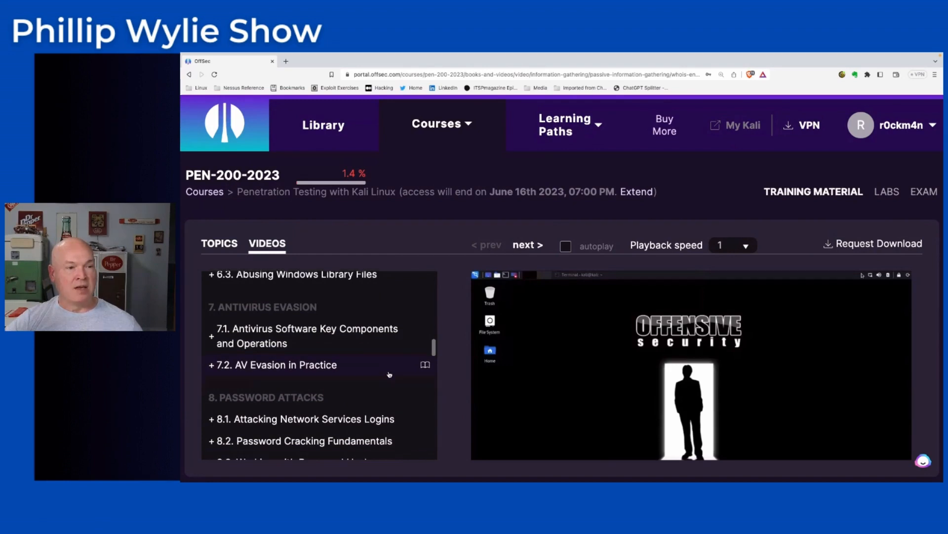
pyautogui.scroll(-3)
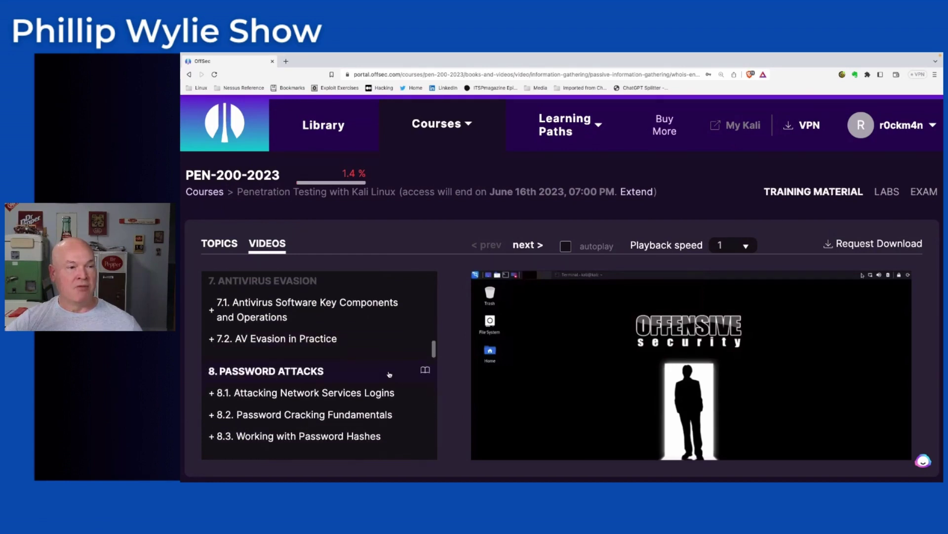
pyautogui.scroll(-3)
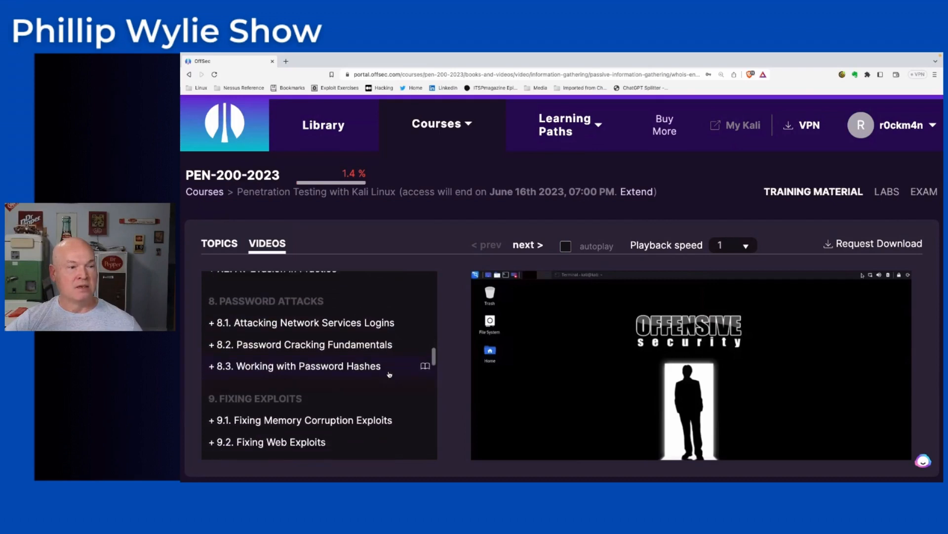
pyautogui.scroll(-3)
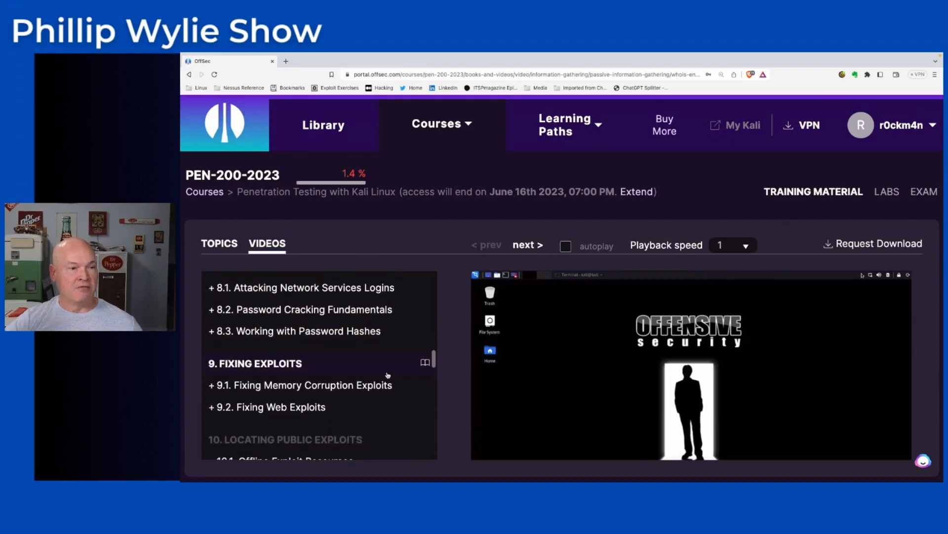
pyautogui.scroll(-3)
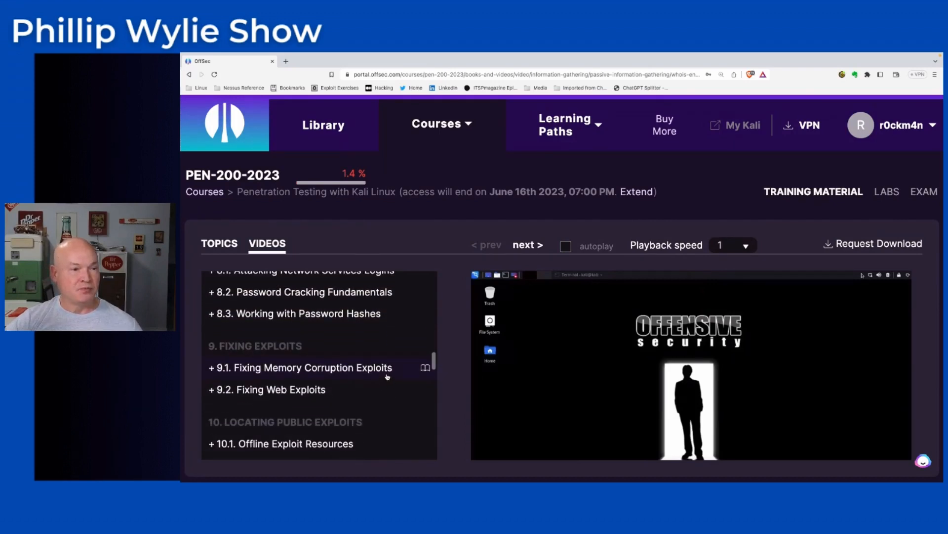
pyautogui.scroll(-3)
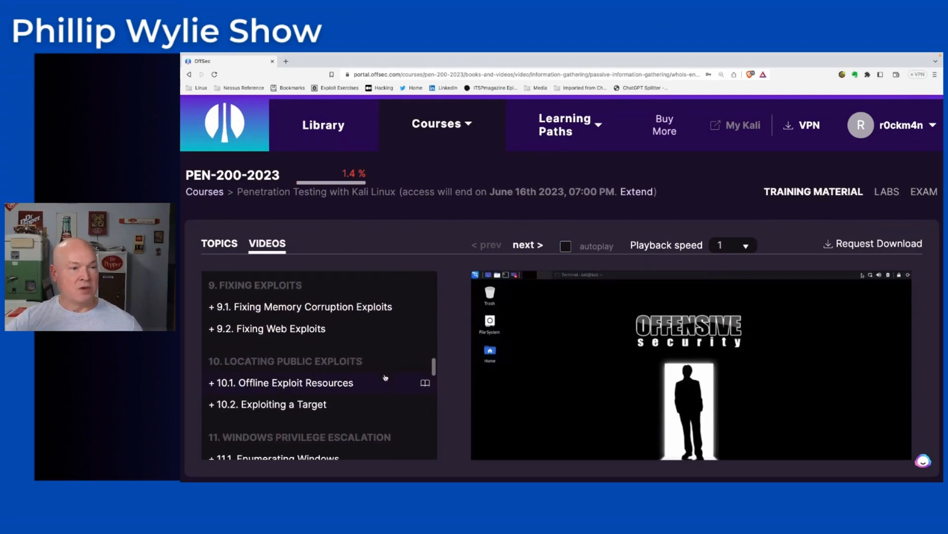
pyautogui.scroll(3)
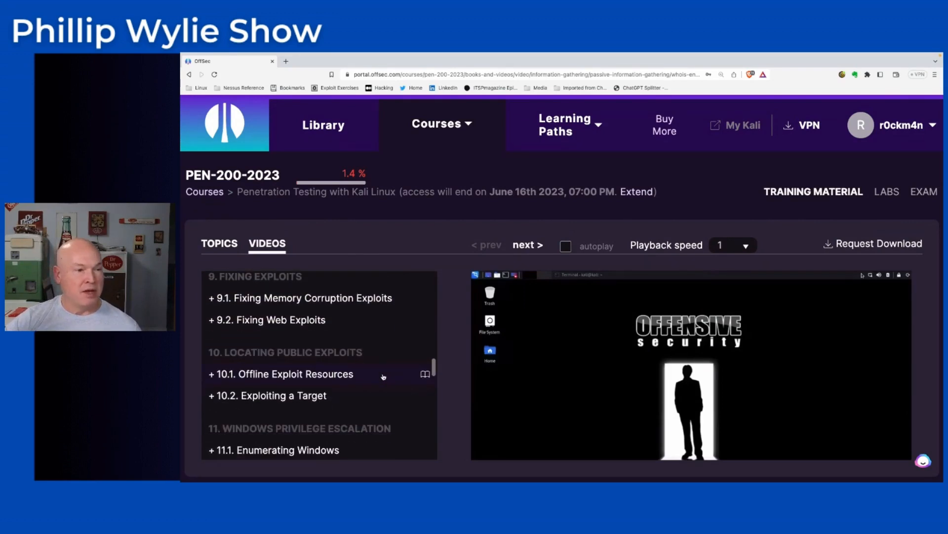
pyautogui.scroll(-3)
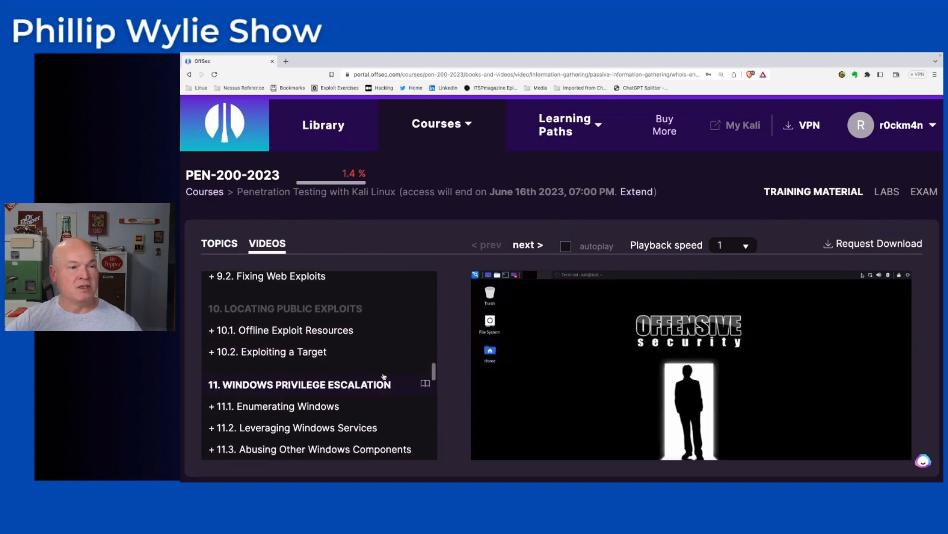
pyautogui.scroll(-3)
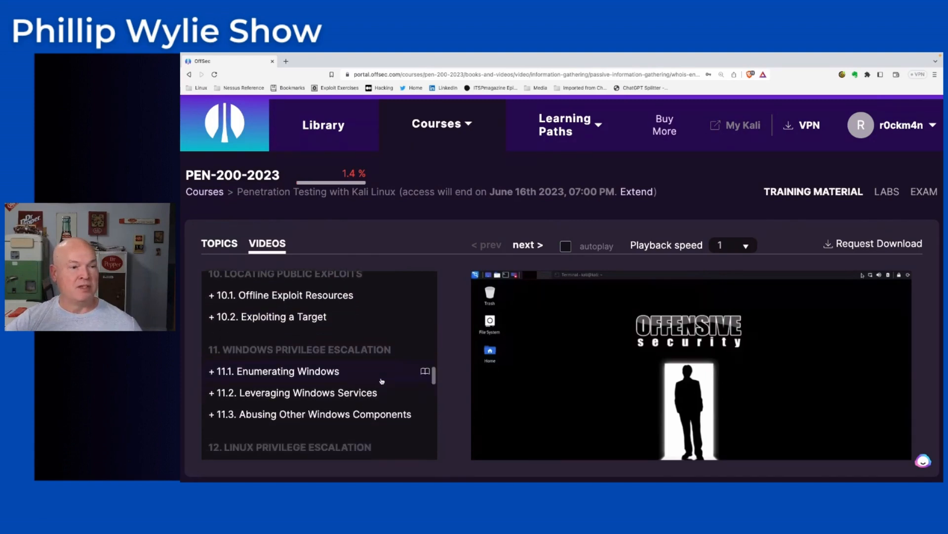
pyautogui.scroll(-3)
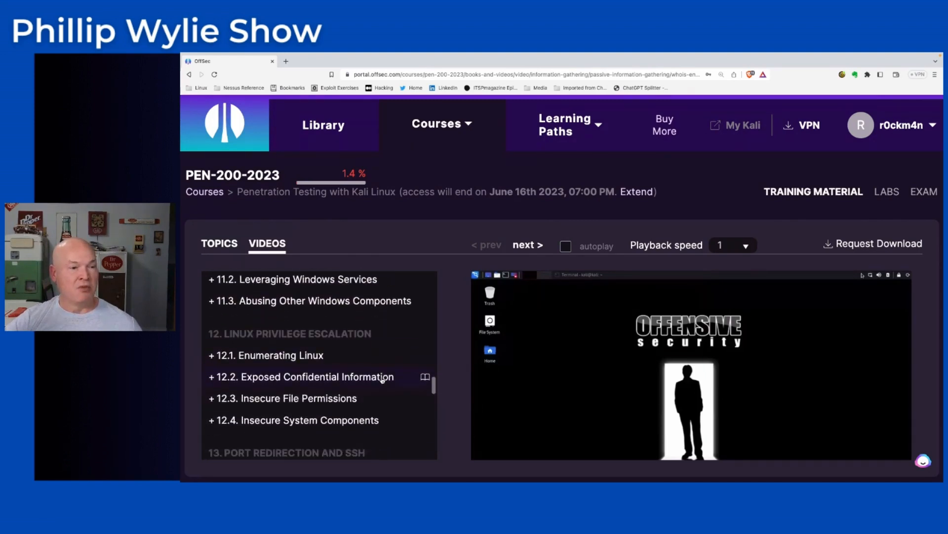
# Step: Scroll down to 18. Lateral Movement in Active Directory, then back up to Tunneling Through Deep Packet Inspection and The Metasploit Framework
pyautogui.scroll(-3)
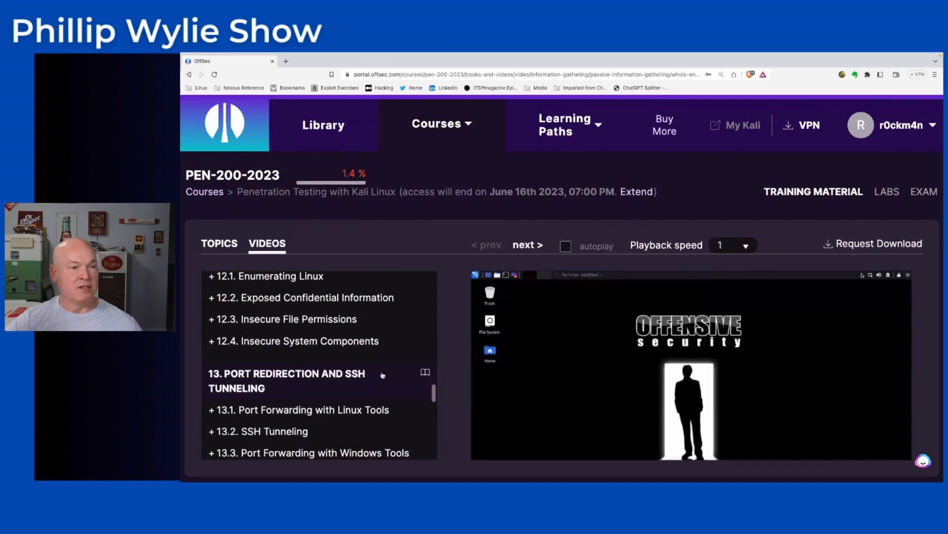
pyautogui.scroll(-3)
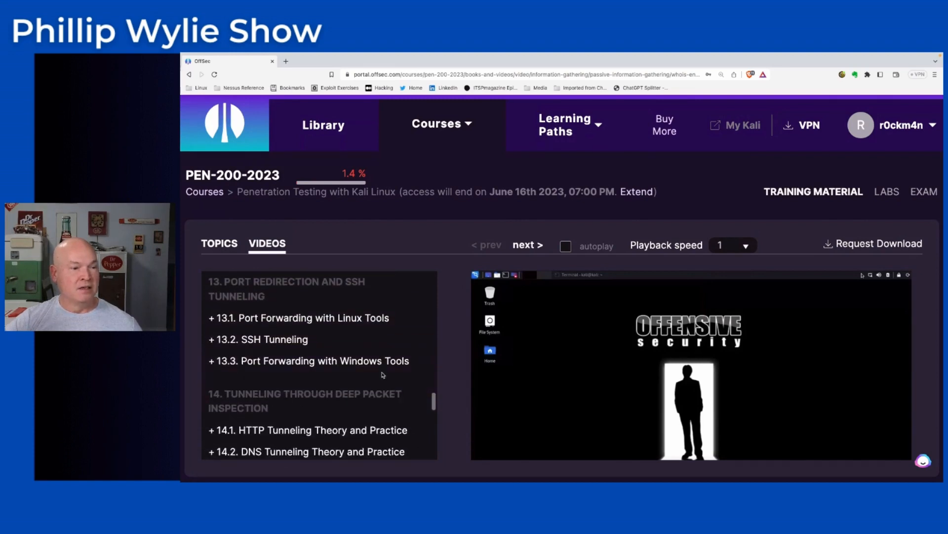
pyautogui.scroll(-3)
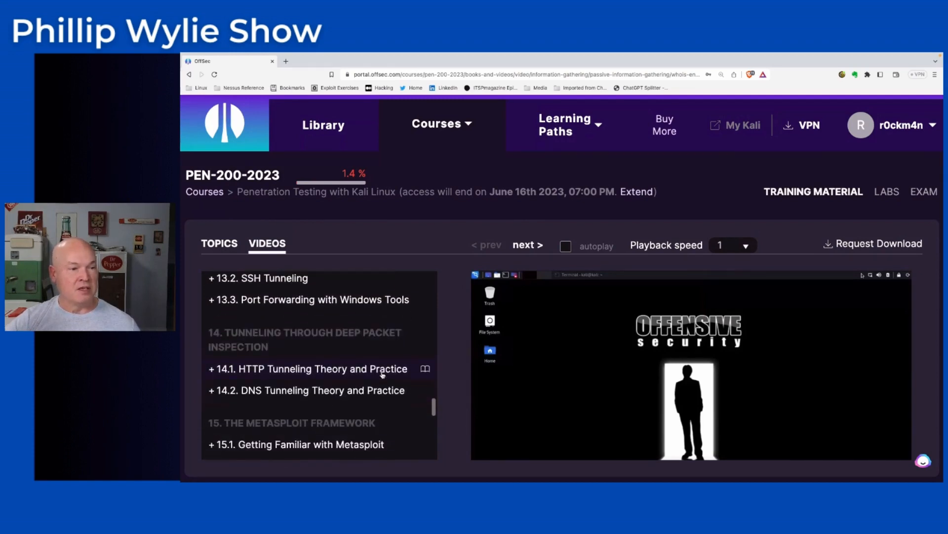
pyautogui.scroll(-3)
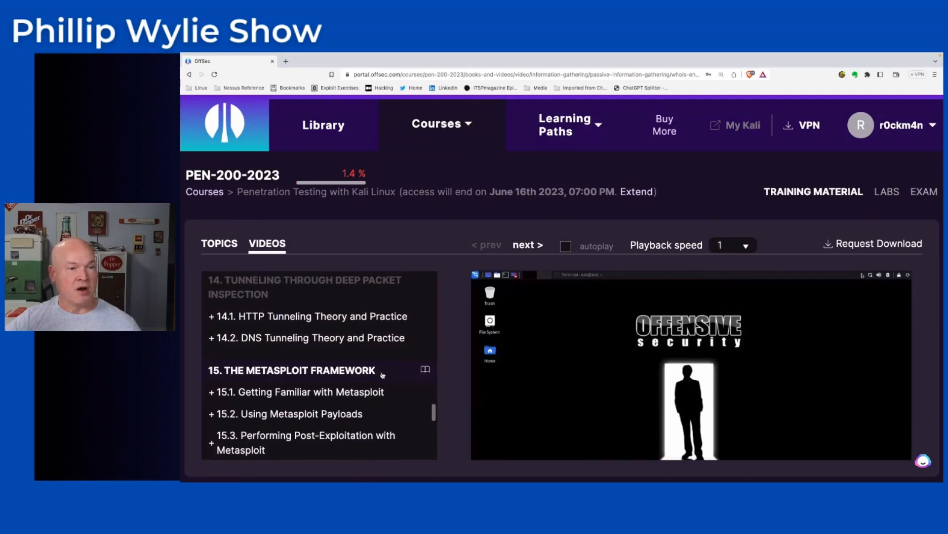
pyautogui.scroll(-3)
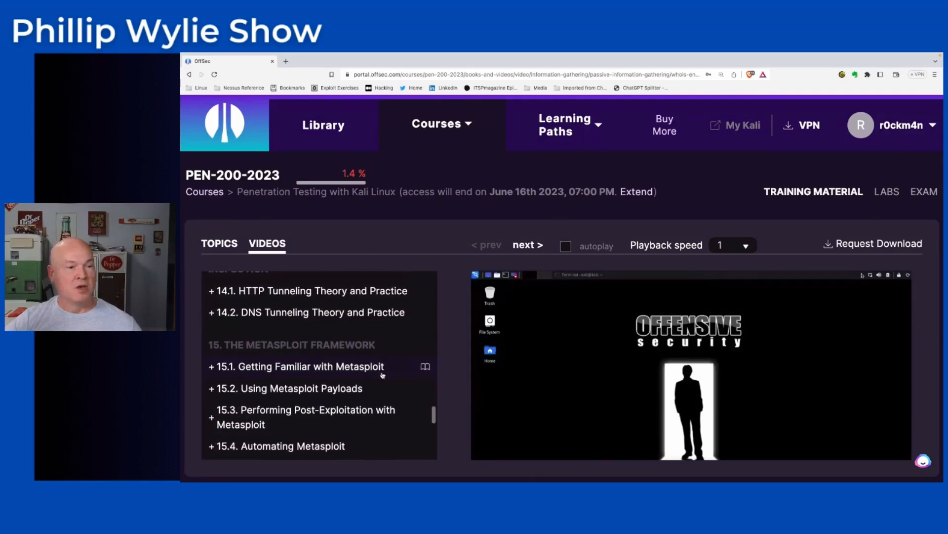
pyautogui.scroll(-3)
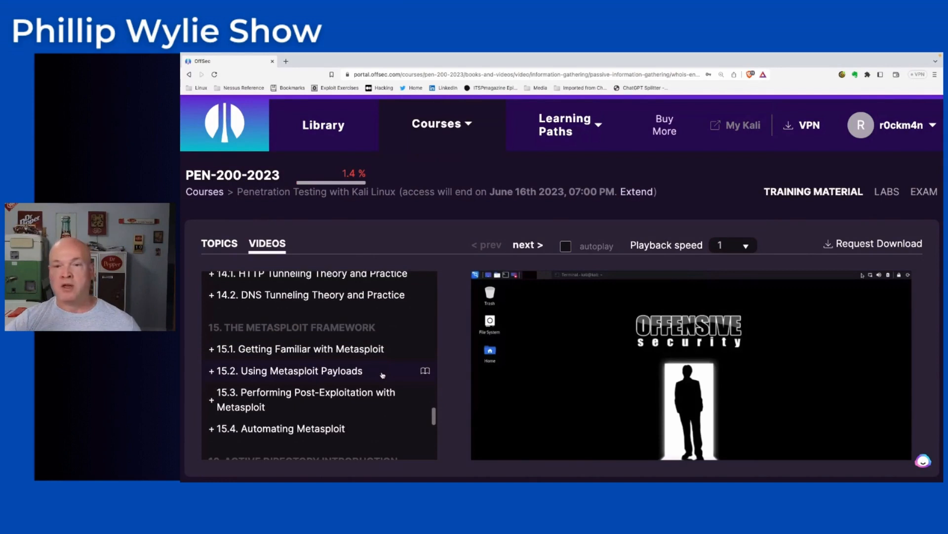
pyautogui.scroll(-3)
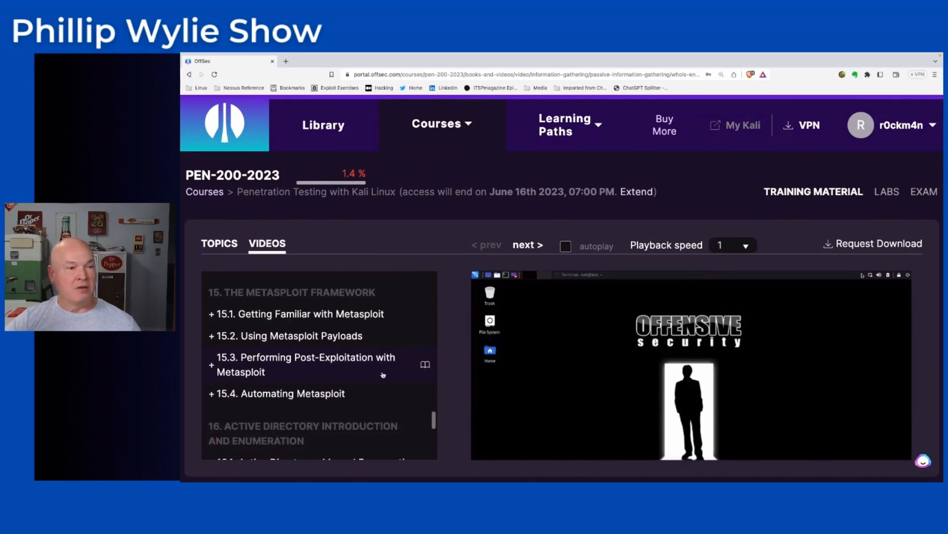
pyautogui.scroll(-3)
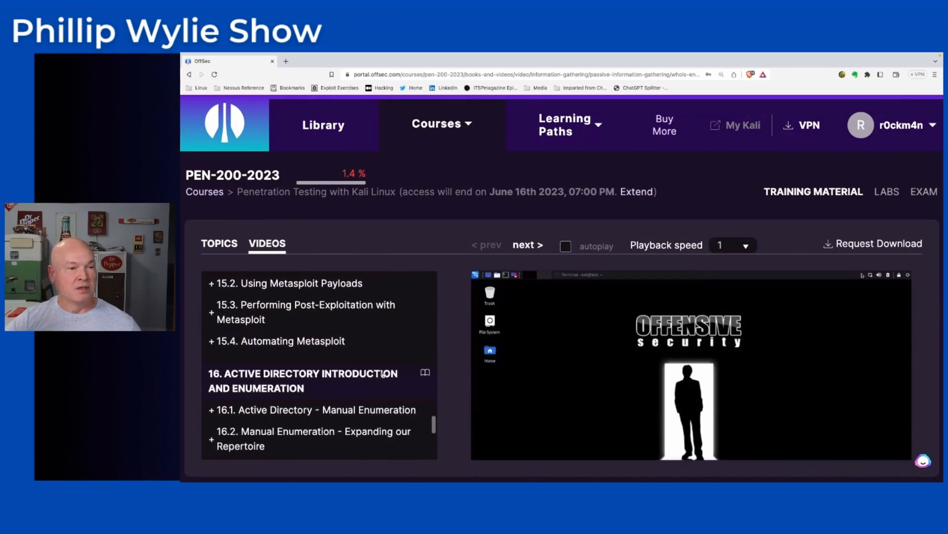
pyautogui.scroll(-3)
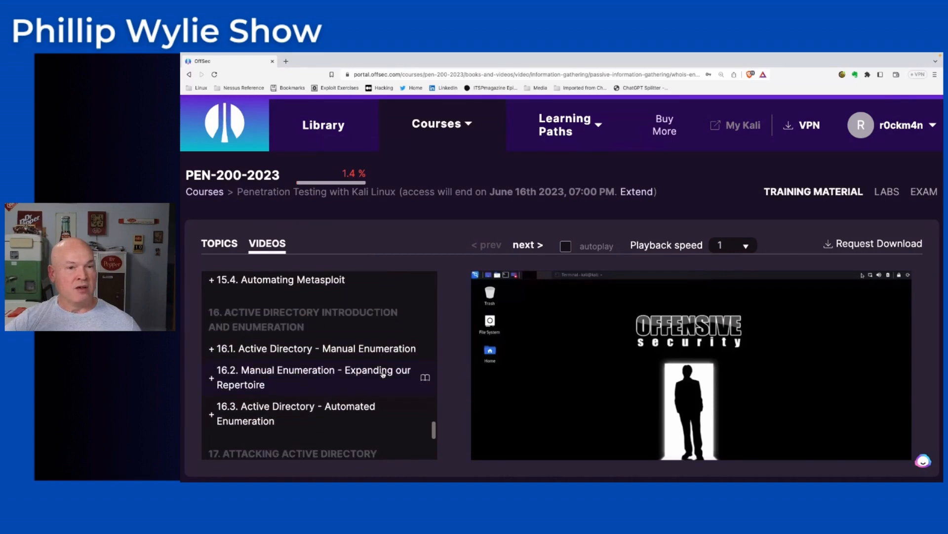
pyautogui.scroll(-3)
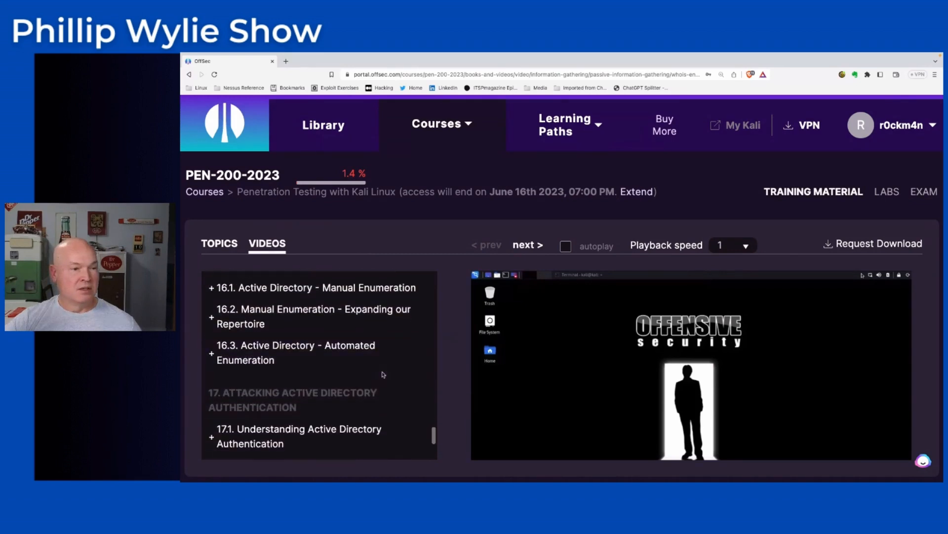
pyautogui.scroll(-3)
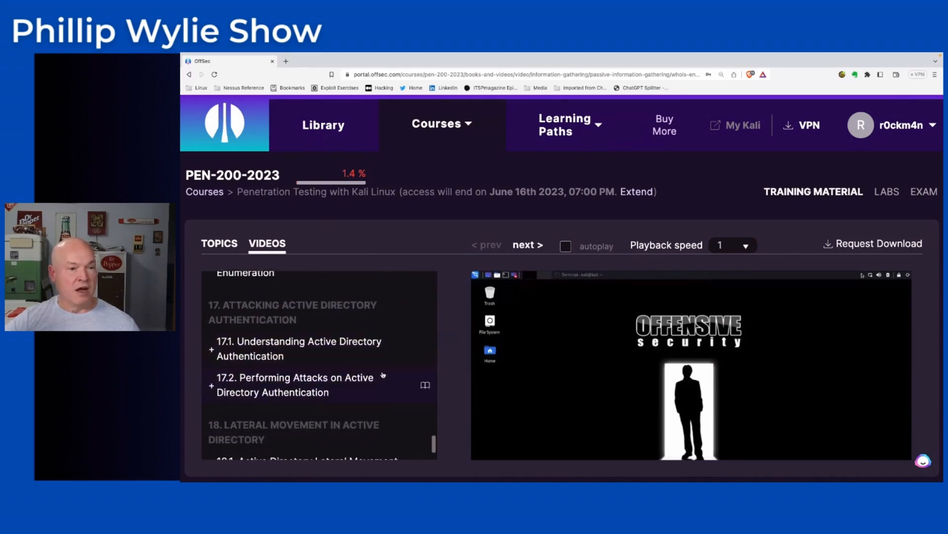
pyautogui.scroll(-3)
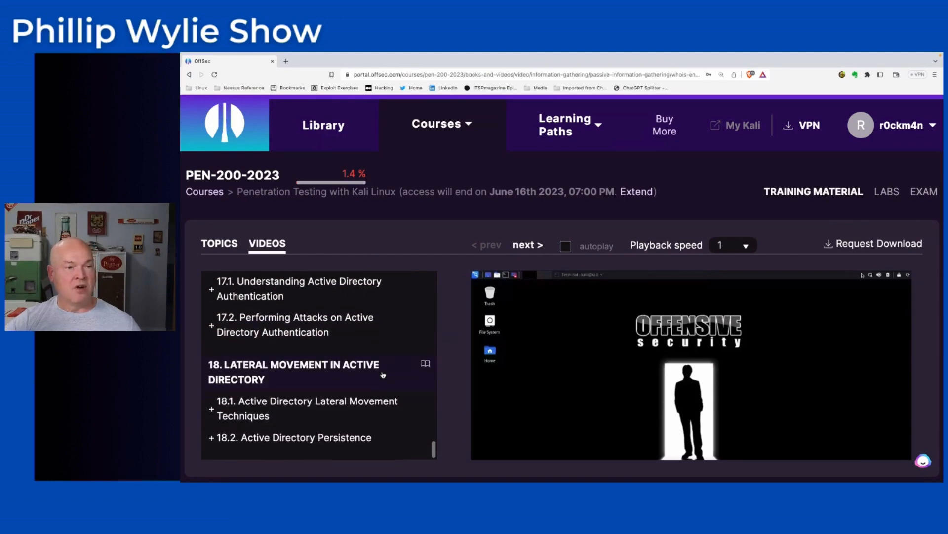
pyautogui.scroll(3)
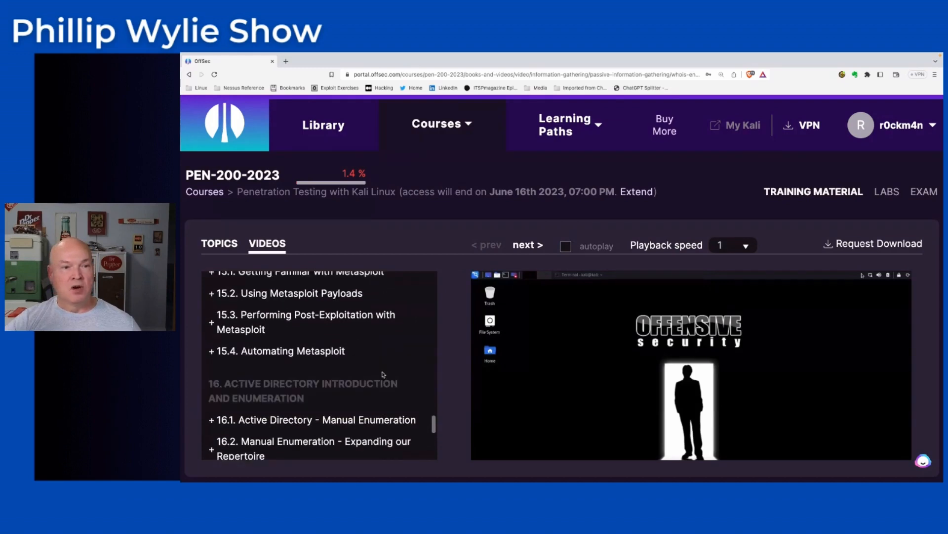
pyautogui.scroll(3)
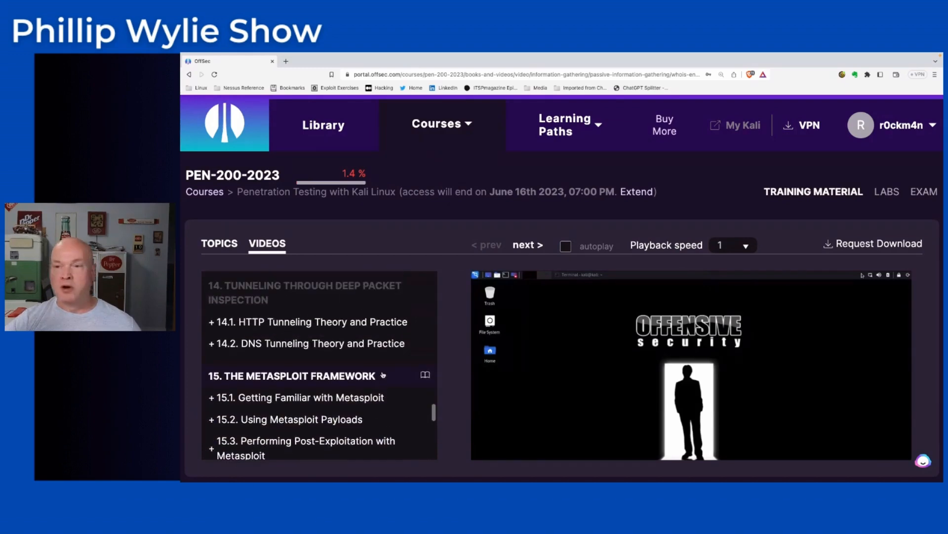
pyautogui.scroll(3)
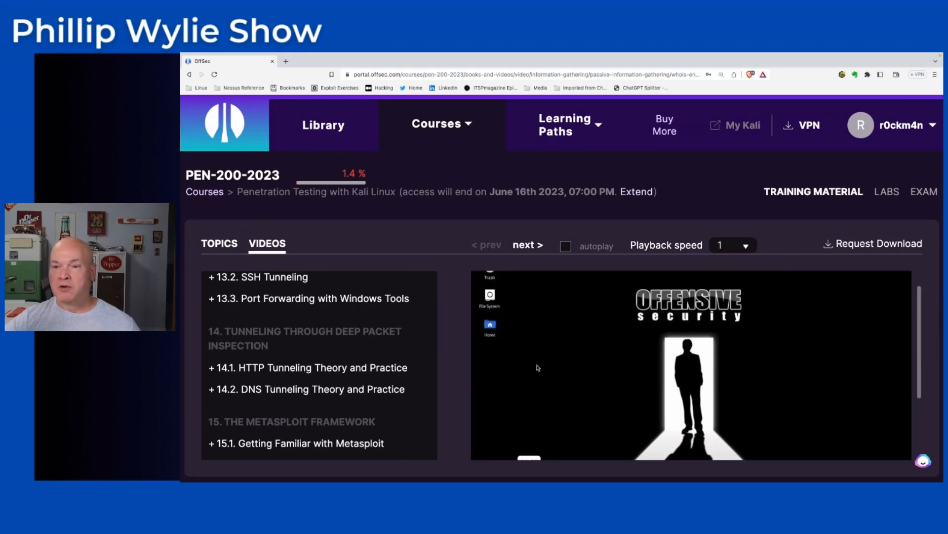
pyautogui.moveTo(695, 375)
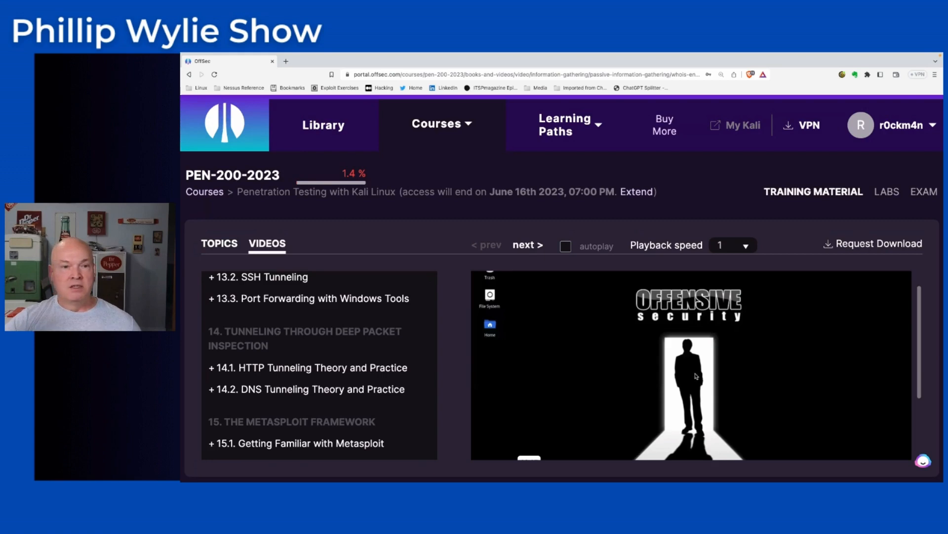